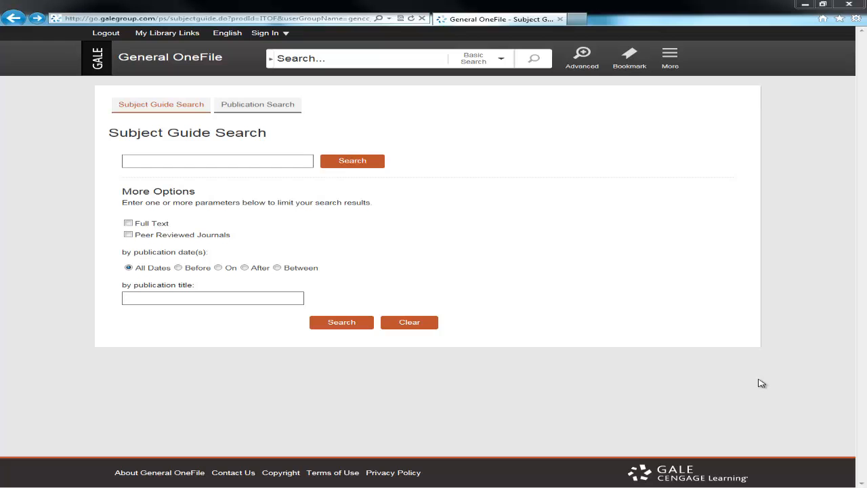
pyautogui.moveTo(553, 216)
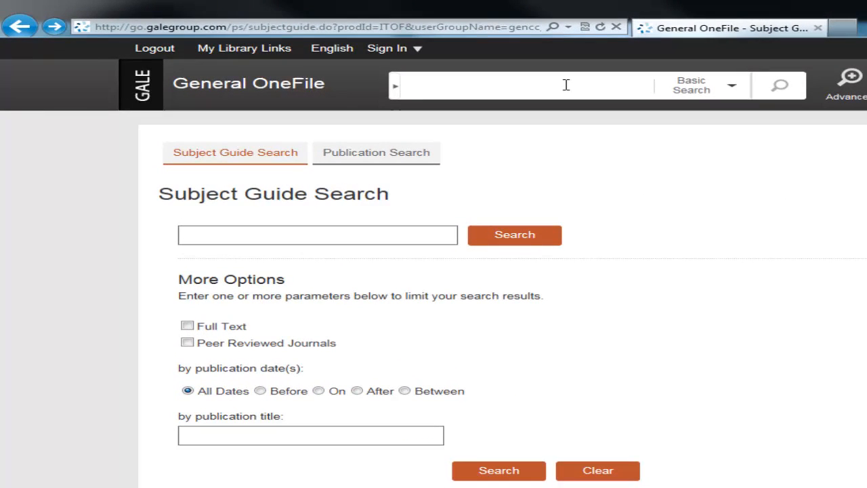
# Run a basic search for 'tattooing discrimination', returning one academic journal result
pyautogui.write('tattooing discrimination')
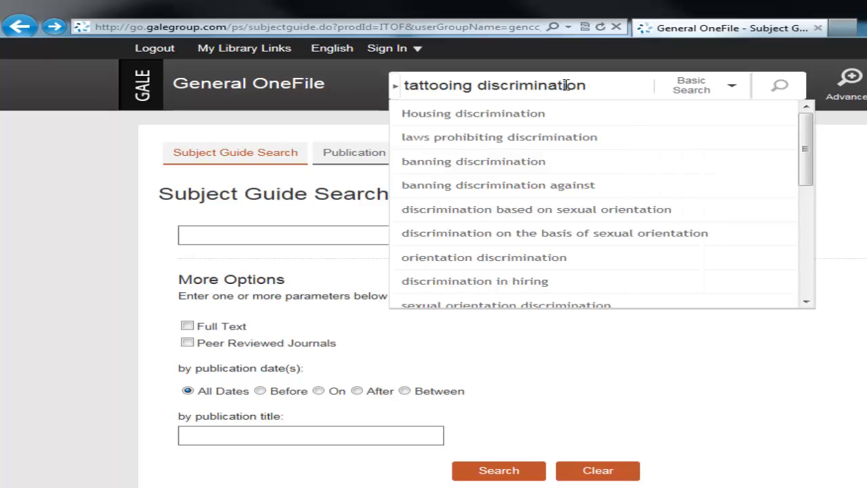
pyautogui.moveTo(582, 84)
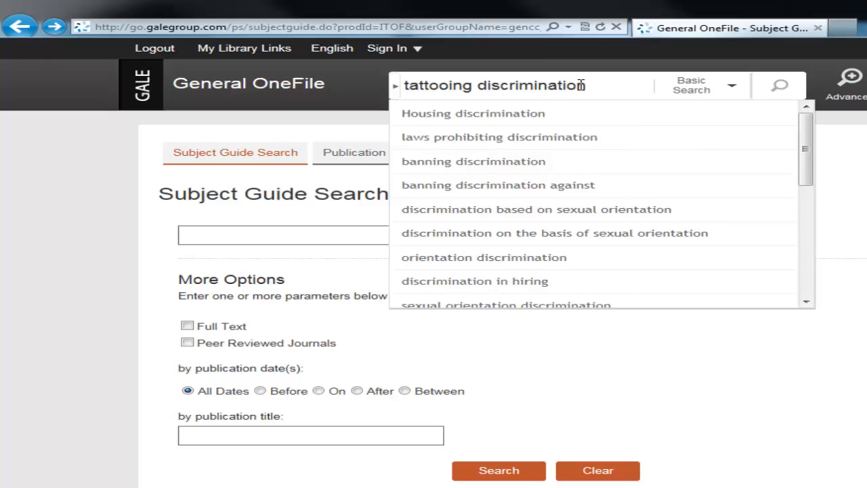
pyautogui.click(778, 85)
pyautogui.write(' and')
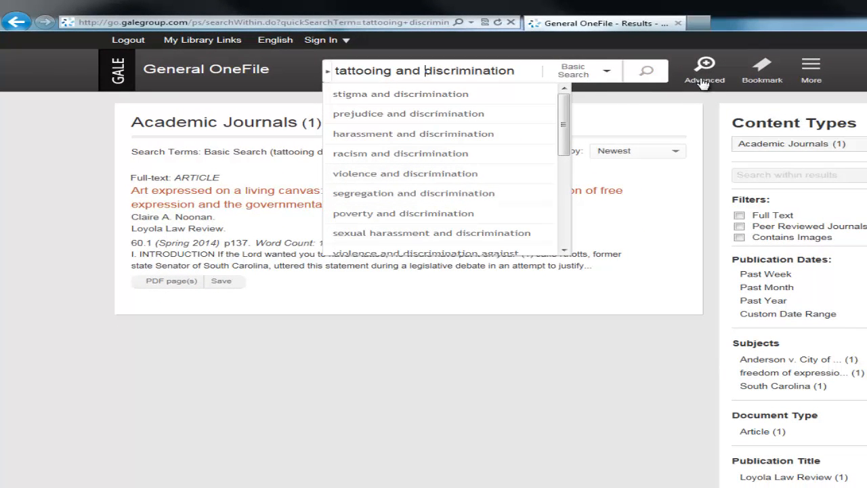
# Fill the Advanced Search rows with 'tattooing' And 'discrimination'
pyautogui.click(705, 65)
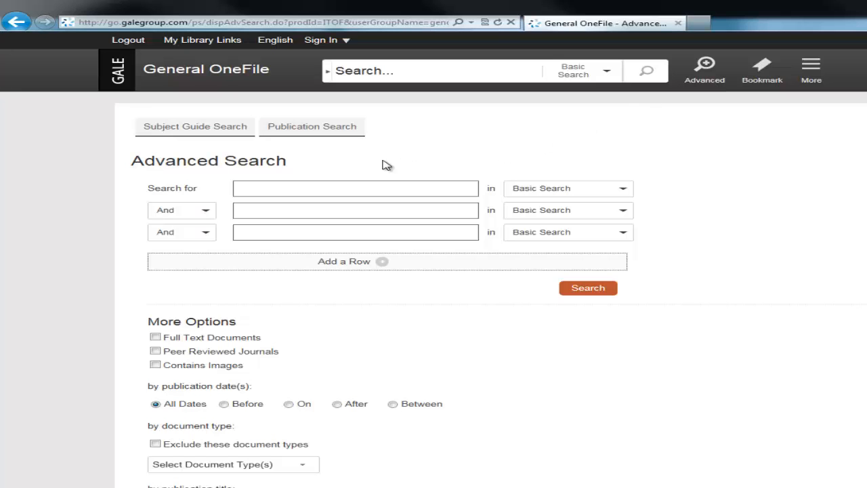
pyautogui.moveTo(178, 236)
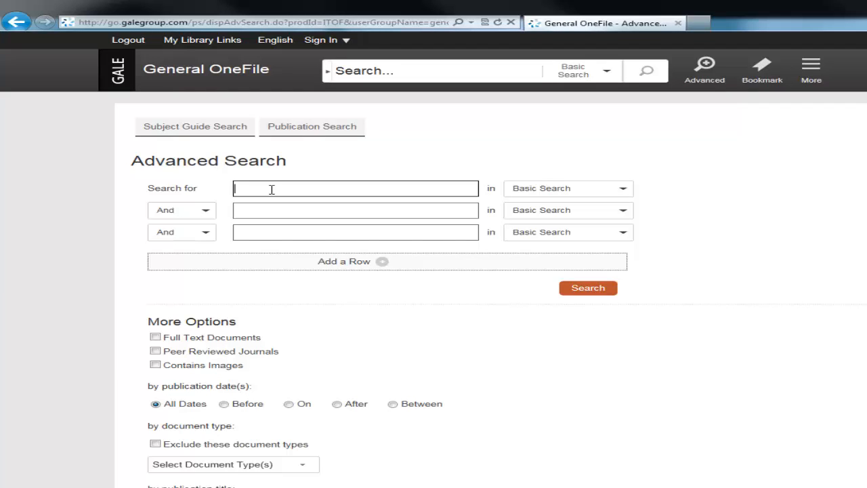
pyautogui.write('tattooing')
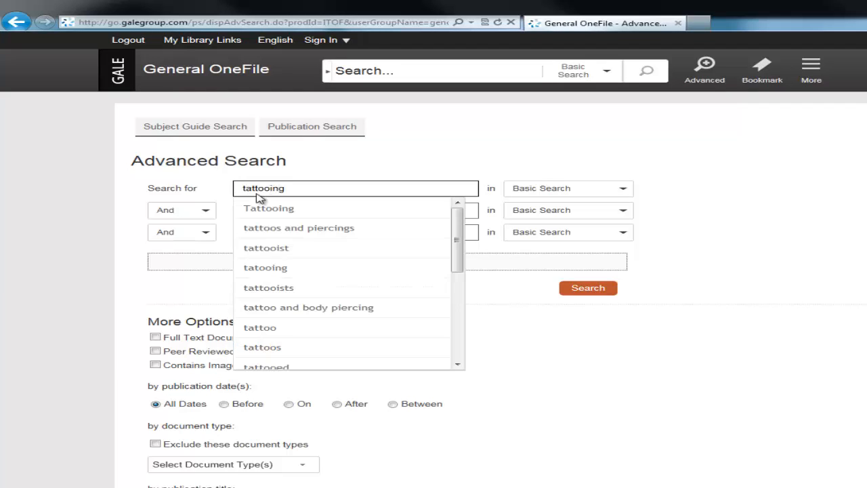
pyautogui.click(355, 210)
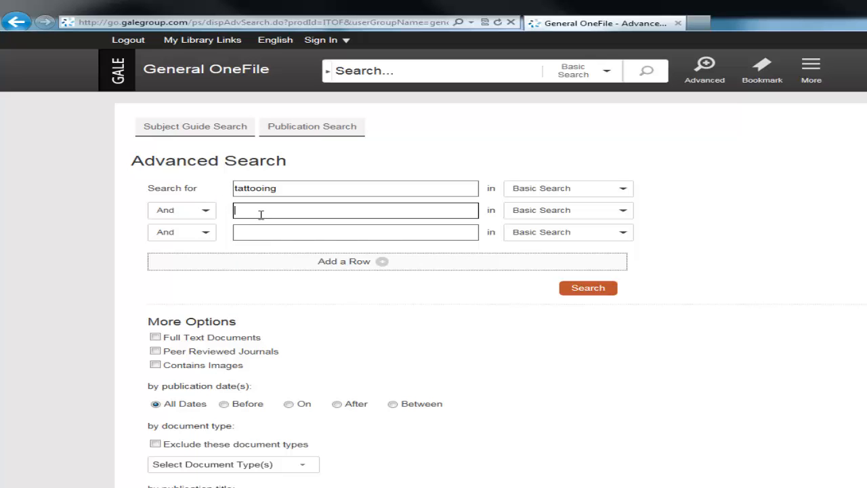
pyautogui.write('discrim')
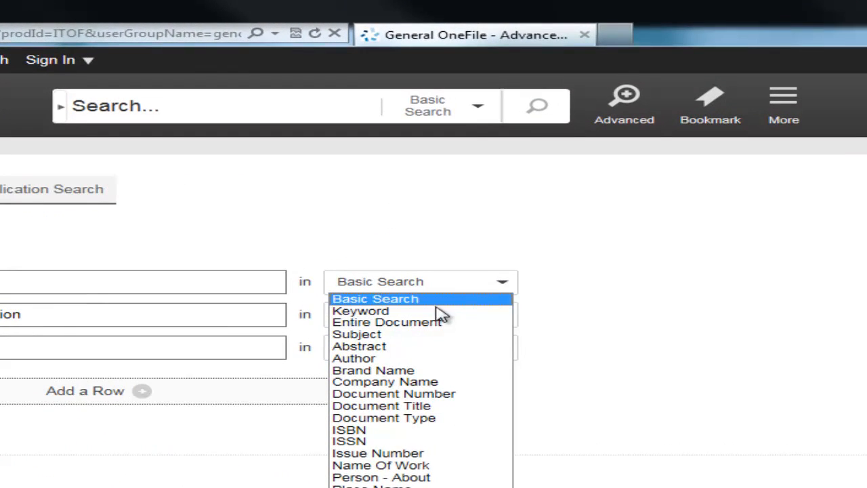
pyautogui.moveTo(442, 306)
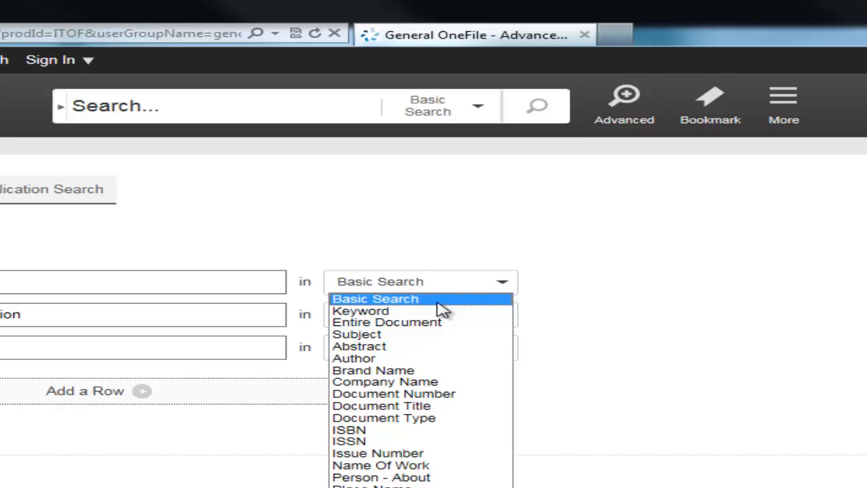
pyautogui.moveTo(475, 306)
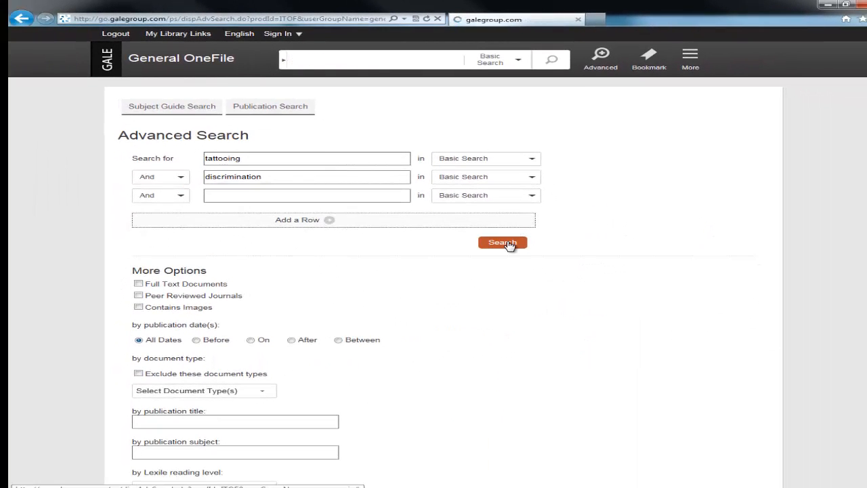
# Run the advanced search and limit results to Magazines (36)
pyautogui.click(501, 242)
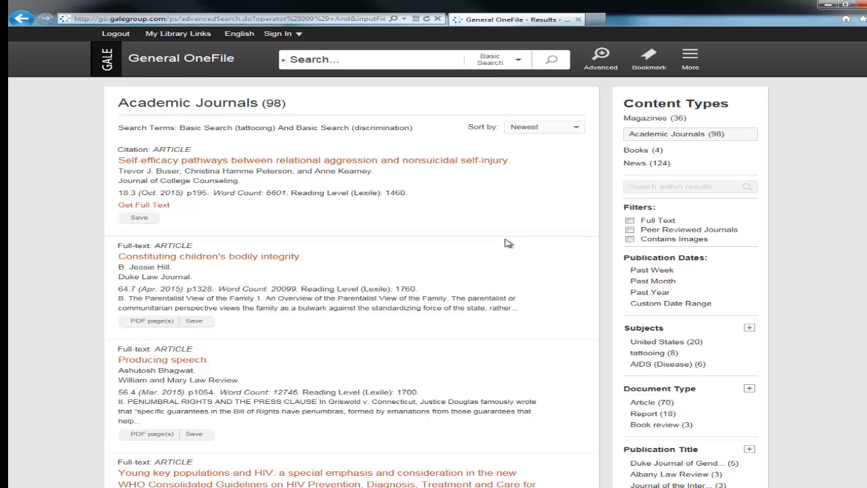
pyautogui.moveTo(618, 130)
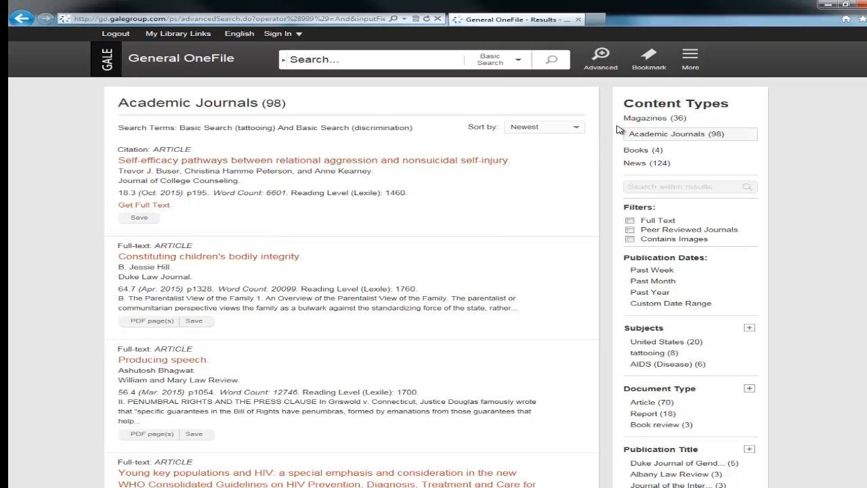
pyautogui.click(648, 120)
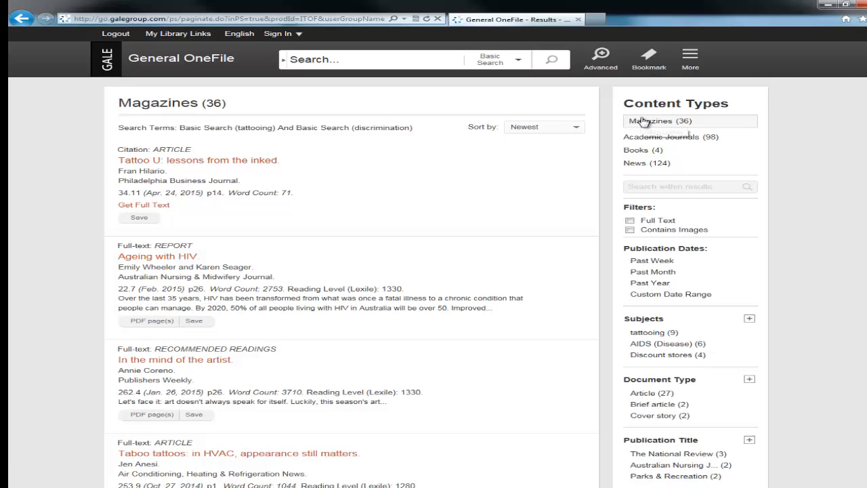
pyautogui.moveTo(644, 120)
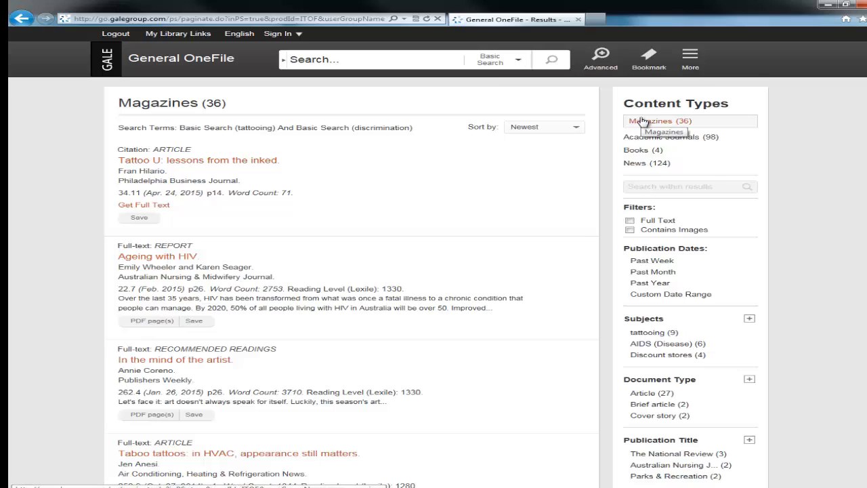
pyautogui.moveTo(610, 128)
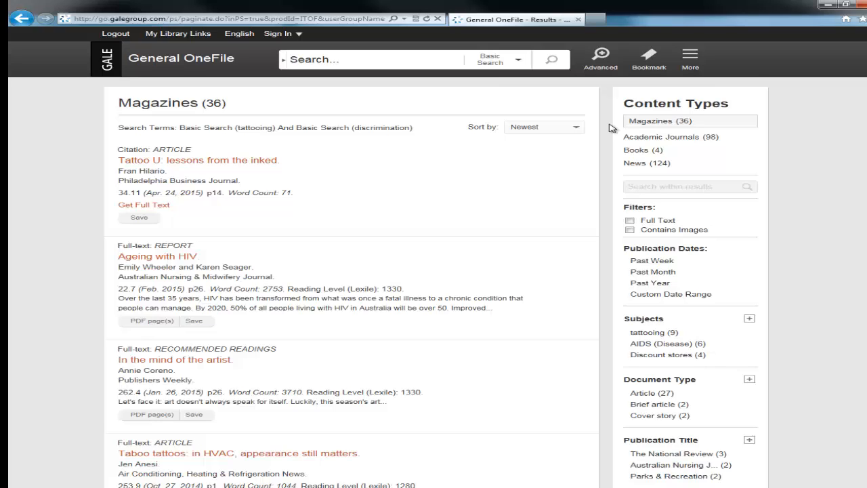
pyautogui.moveTo(606, 154)
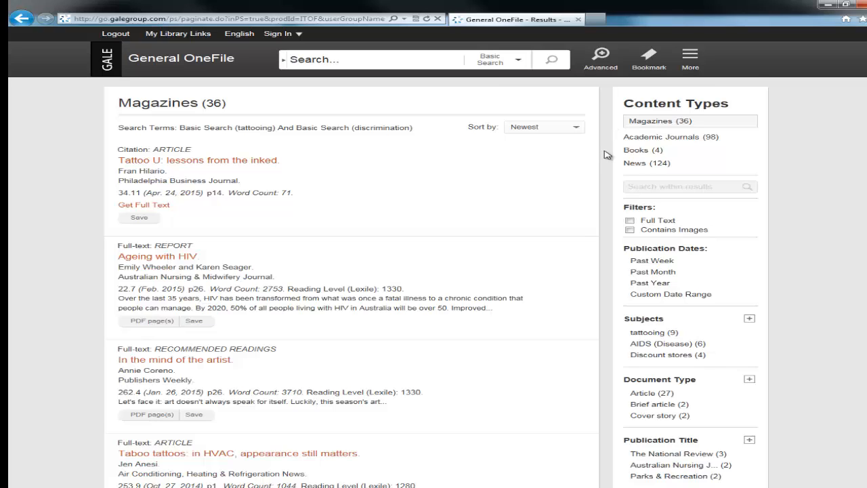
pyautogui.moveTo(393, 182)
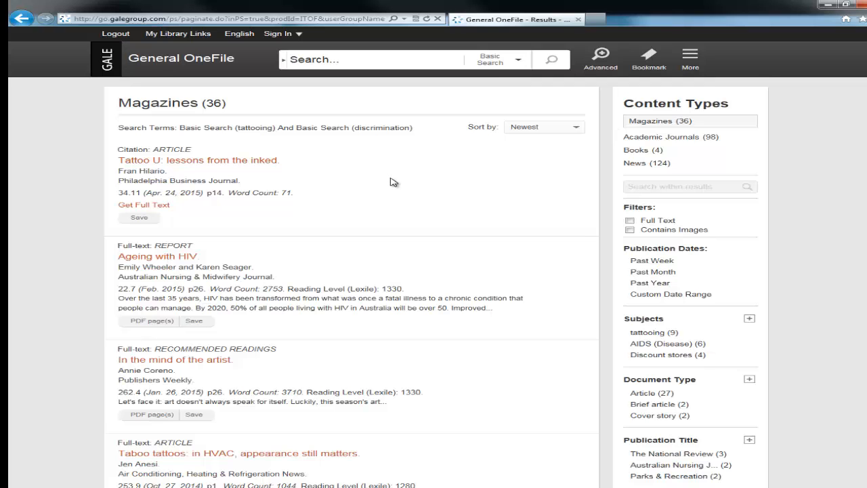
# Read through the full text of 'Taboo tattoos: in HVAC, appearance still matters'
pyautogui.scroll(-3)
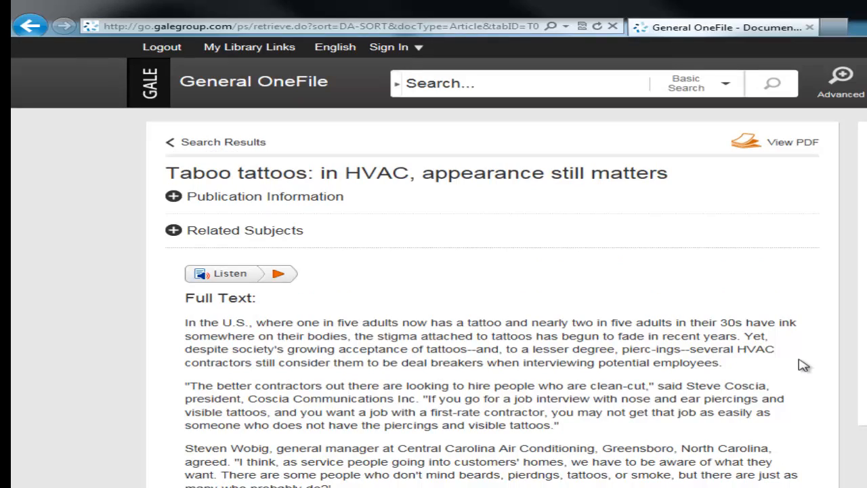
pyautogui.scroll(-3)
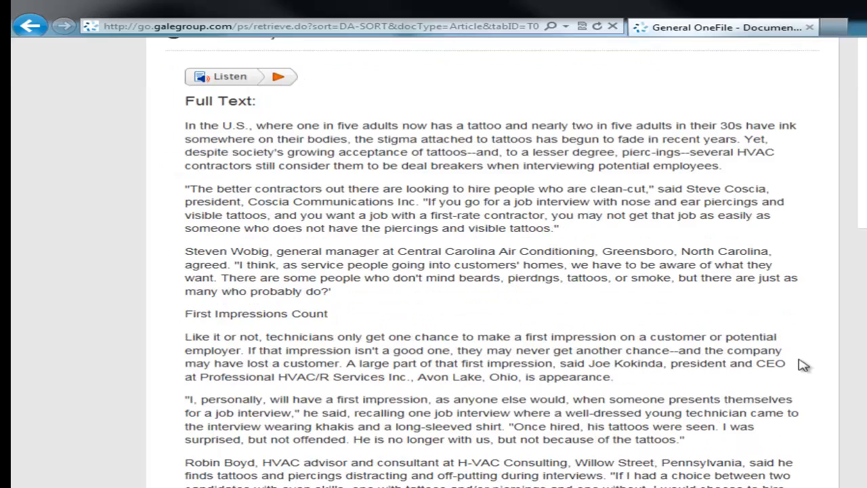
pyautogui.scroll(-3)
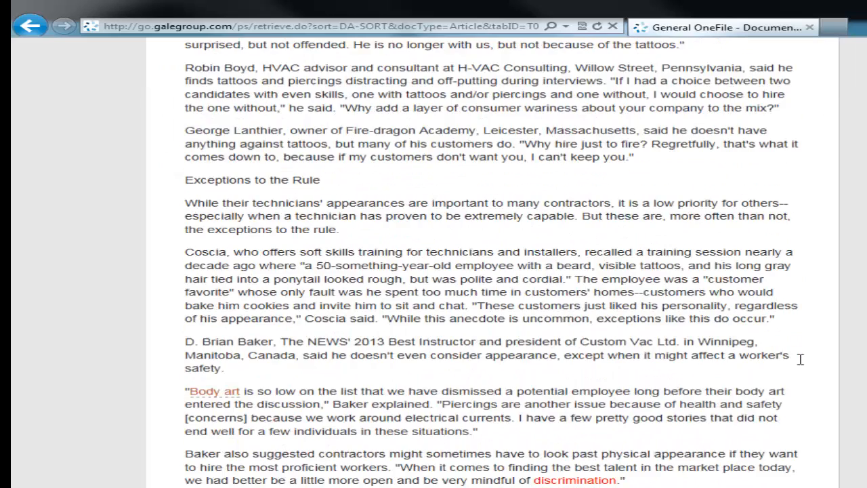
pyautogui.scroll(-3)
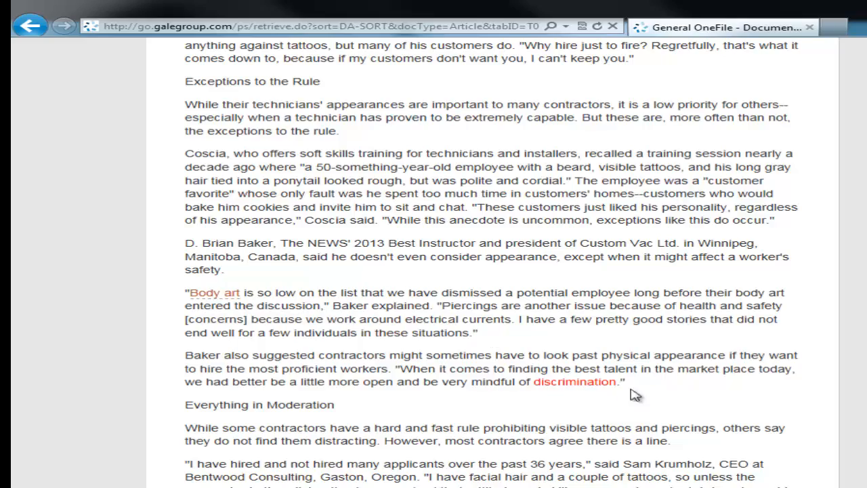
pyautogui.scroll(-3)
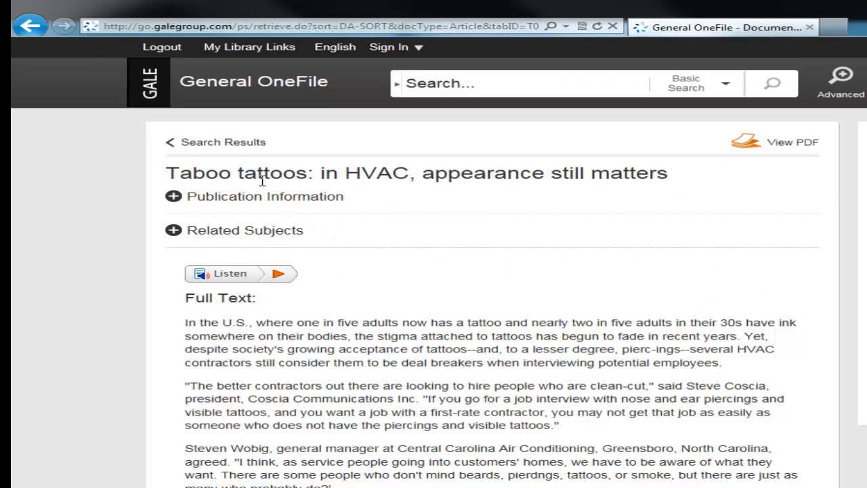
pyautogui.moveTo(499, 336)
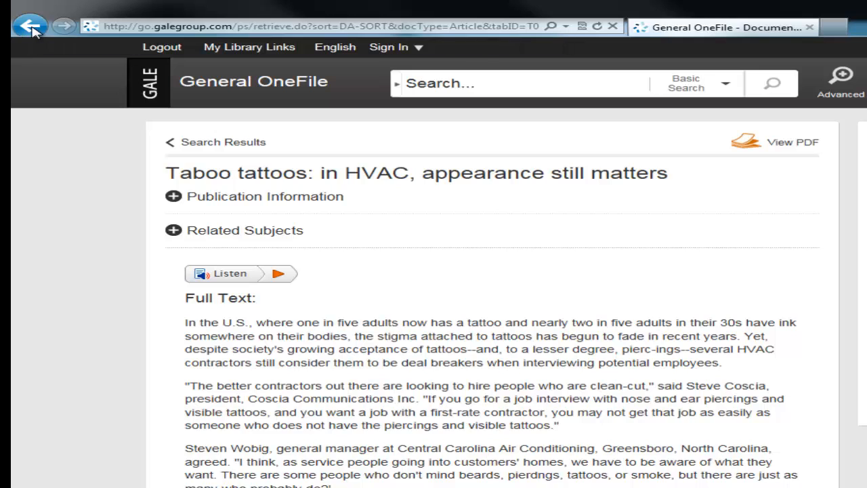
# Read the book-listings article 'In the mind of the artist' down to the Tattooing entry, then return to results
pyautogui.click(29, 26)
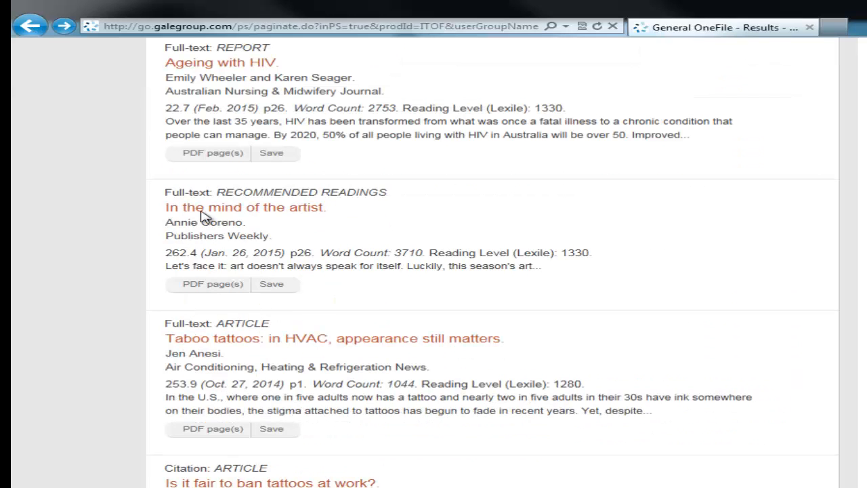
pyautogui.moveTo(252, 211)
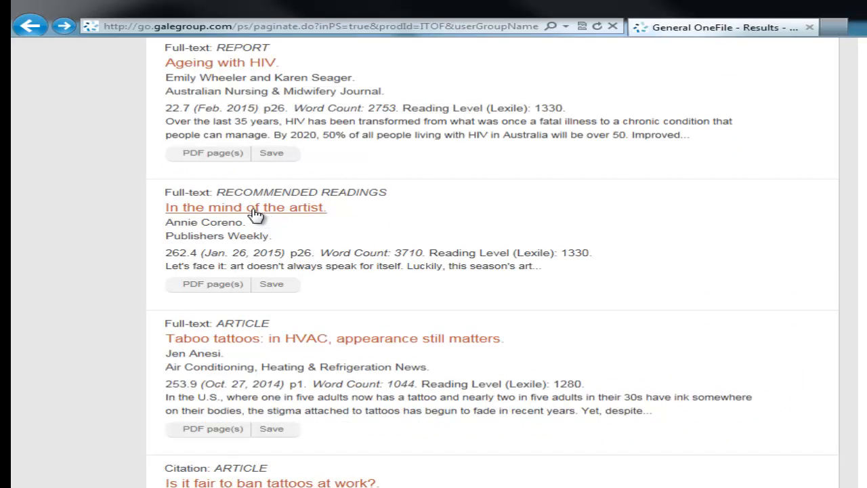
pyautogui.click(246, 208)
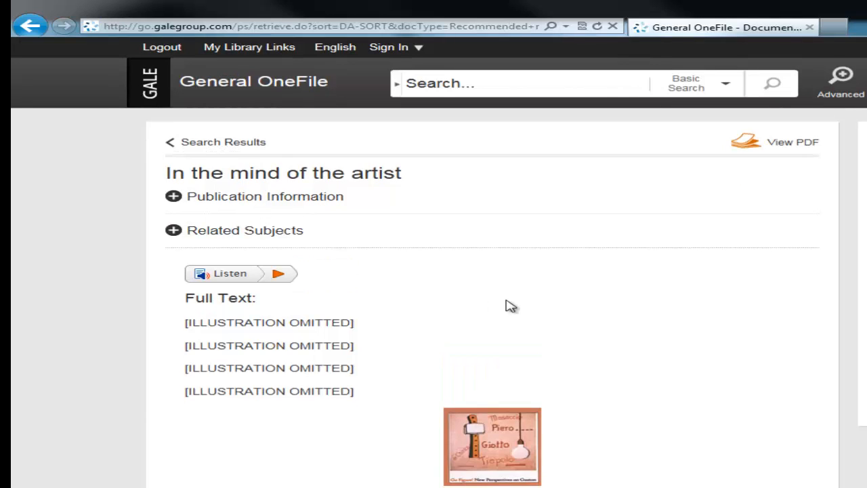
pyautogui.scroll(-3)
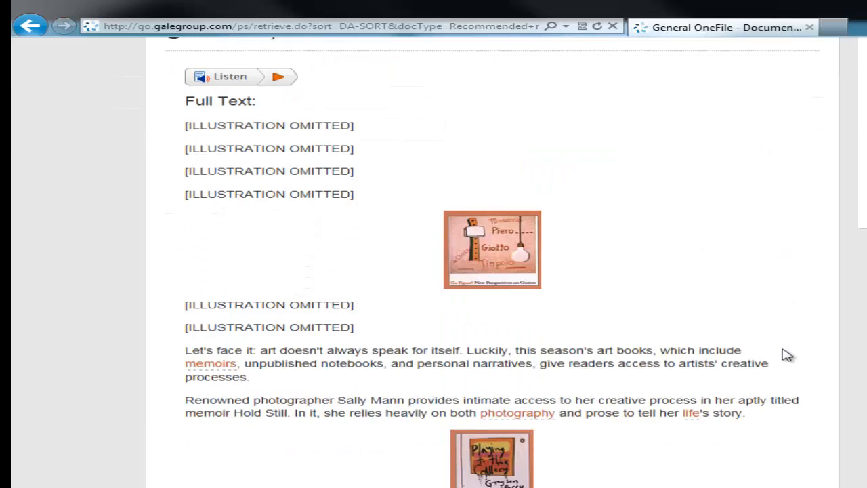
pyautogui.scroll(-3)
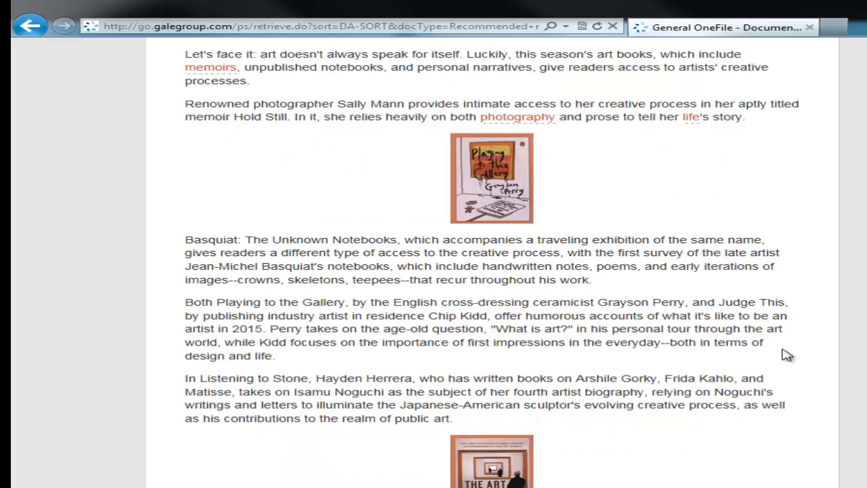
pyautogui.scroll(-3)
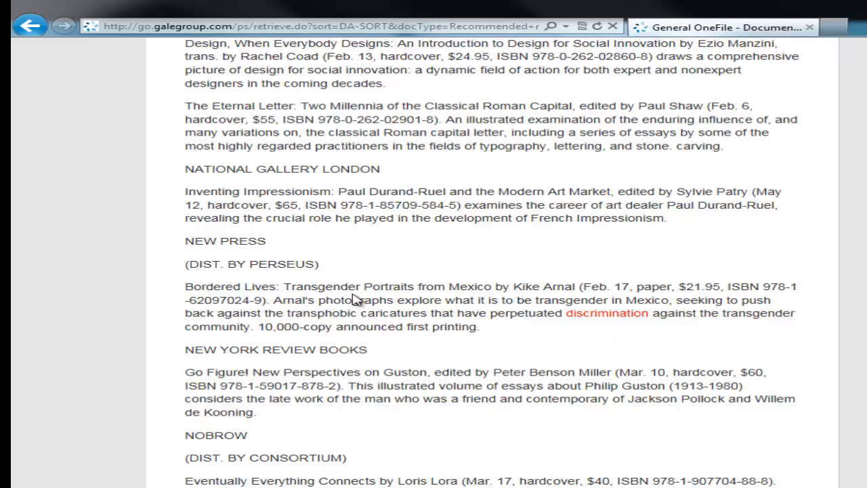
pyautogui.moveTo(494, 295)
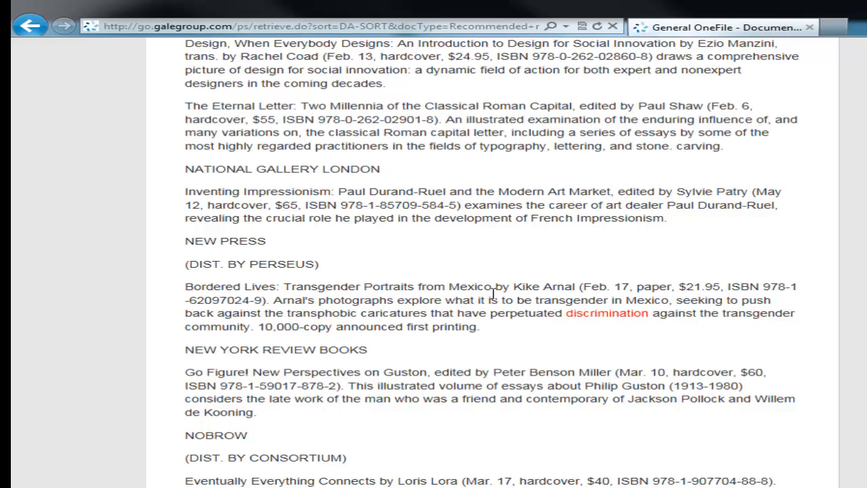
pyautogui.moveTo(461, 298)
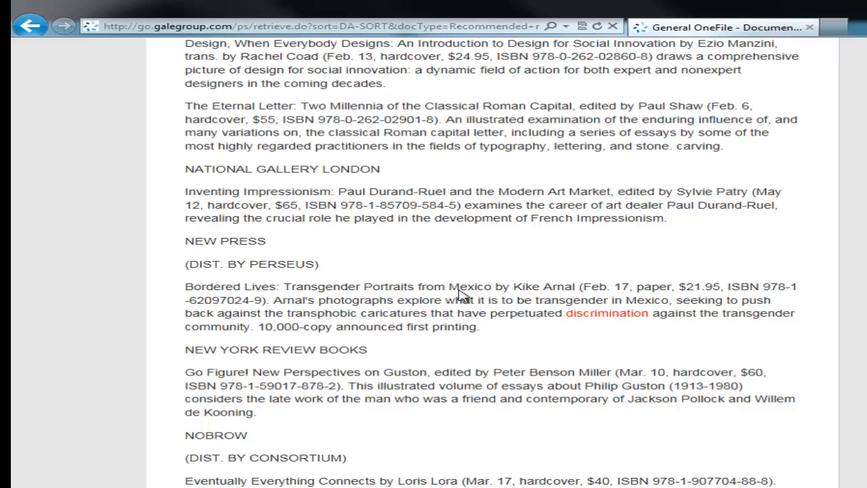
pyautogui.scroll(-3)
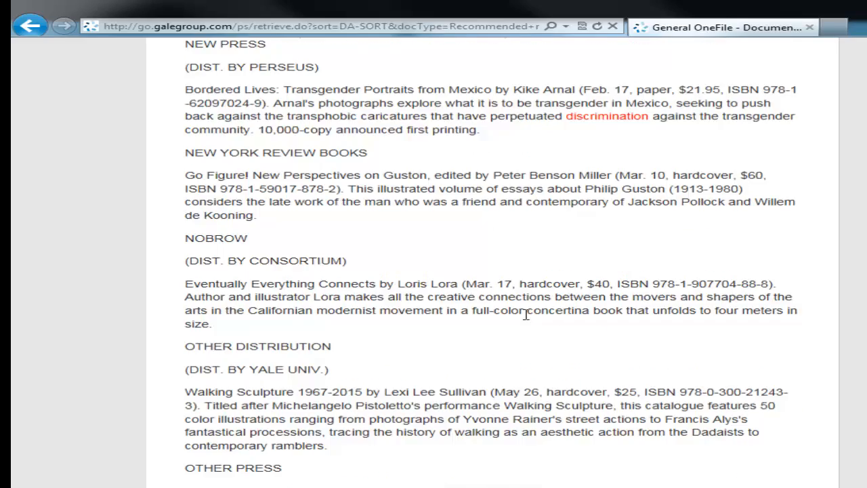
pyautogui.scroll(-3)
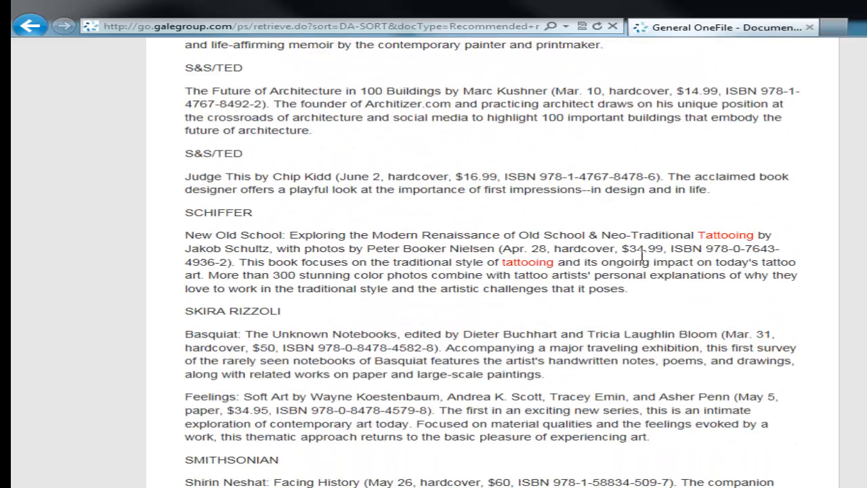
pyautogui.moveTo(337, 250)
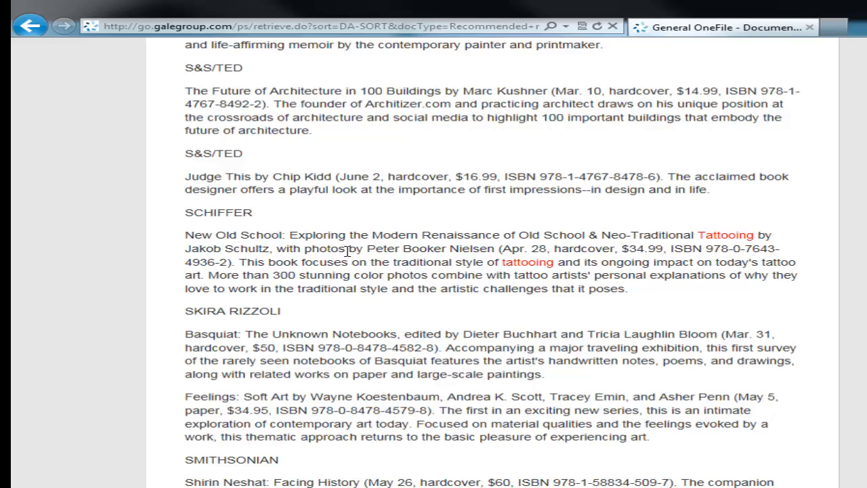
pyautogui.moveTo(358, 263)
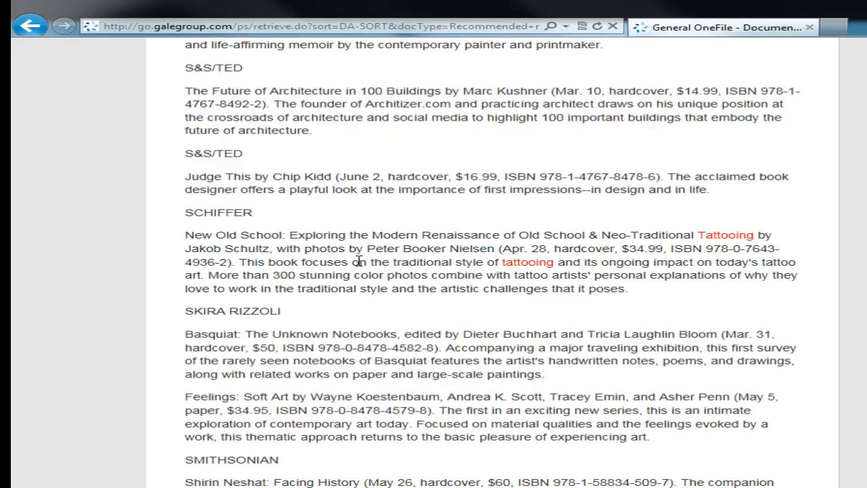
pyautogui.click(30, 26)
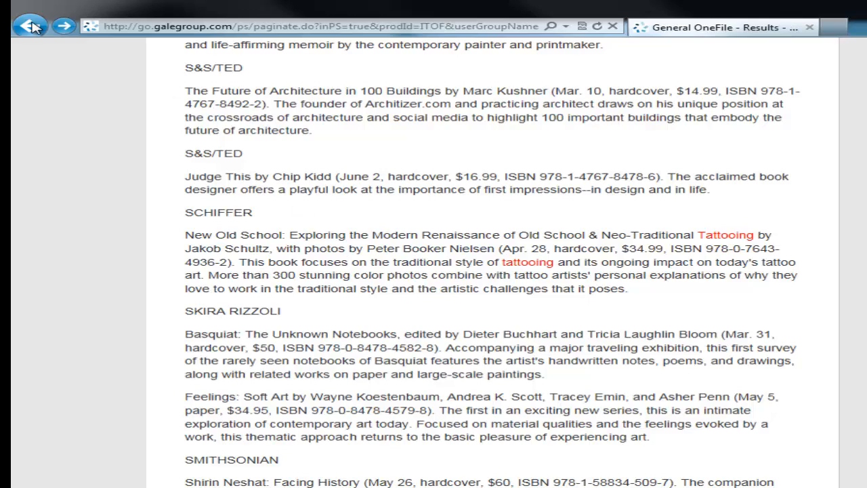
# Back on Advanced Search, set the discrimination row's field to Keyword
pyautogui.click(29, 23)
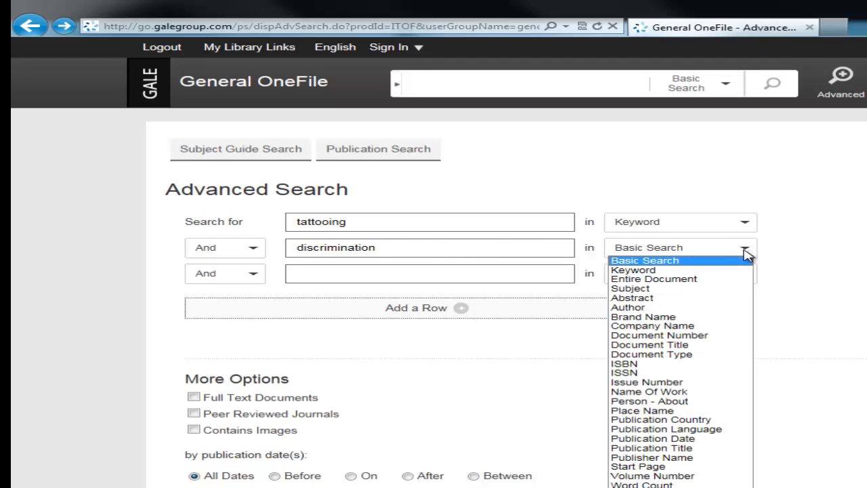
pyautogui.click(634, 270)
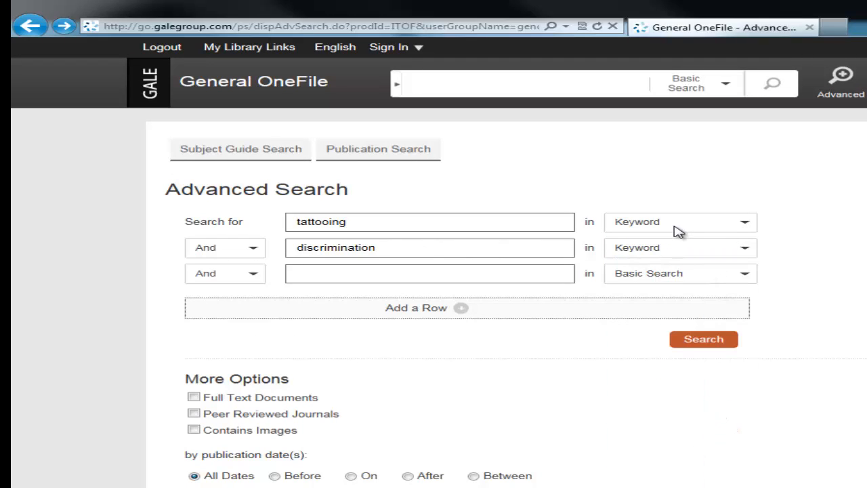
pyautogui.moveTo(667, 251)
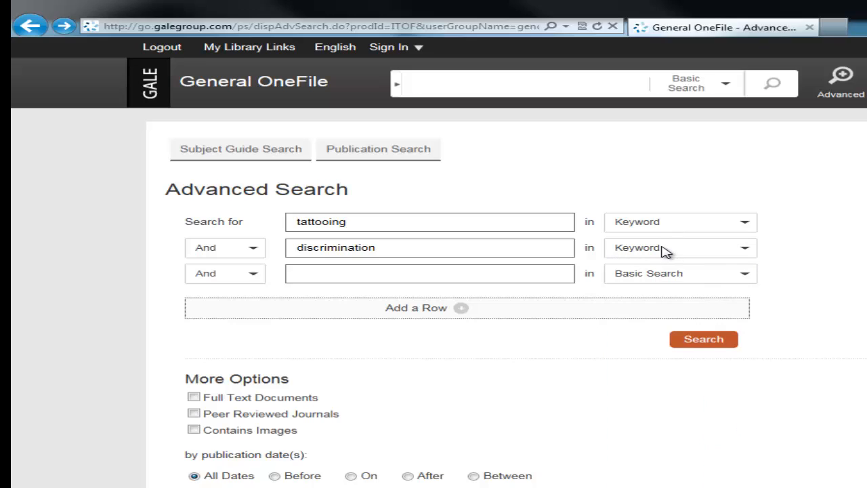
pyautogui.moveTo(731, 87)
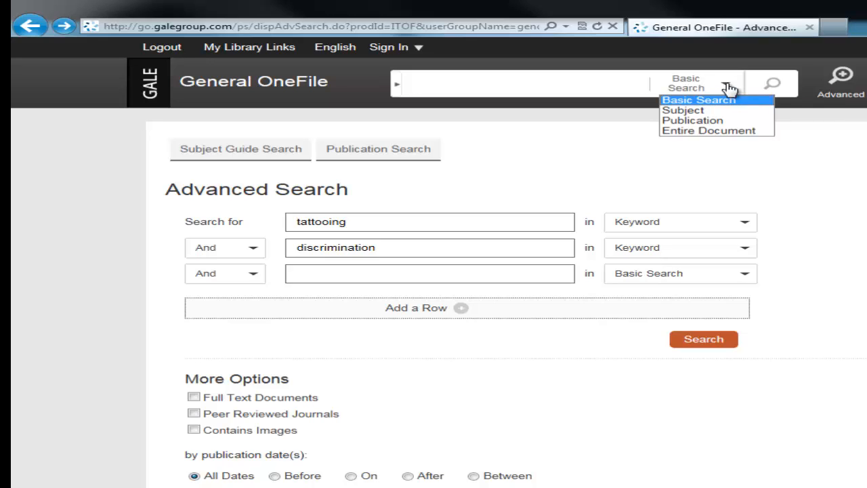
pyautogui.moveTo(683, 110)
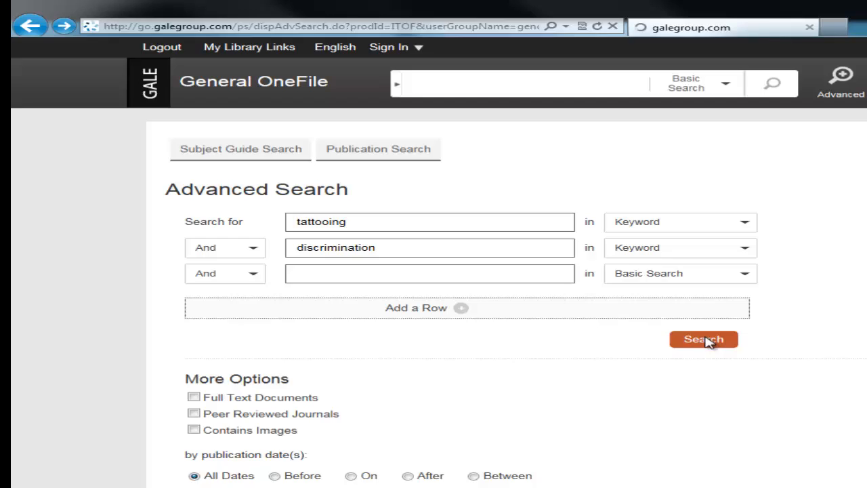
# Run the keyword search and skim the workplace tattoos-and-piercings article
pyautogui.click(705, 339)
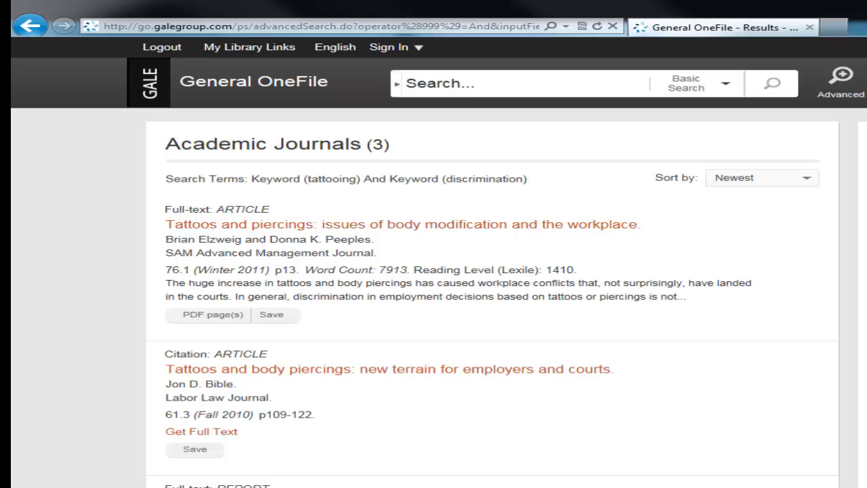
pyautogui.moveTo(339, 233)
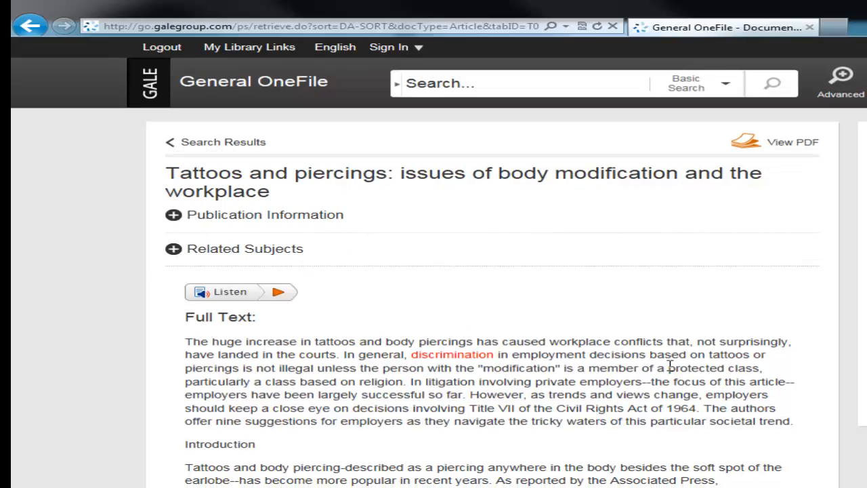
pyautogui.scroll(-3)
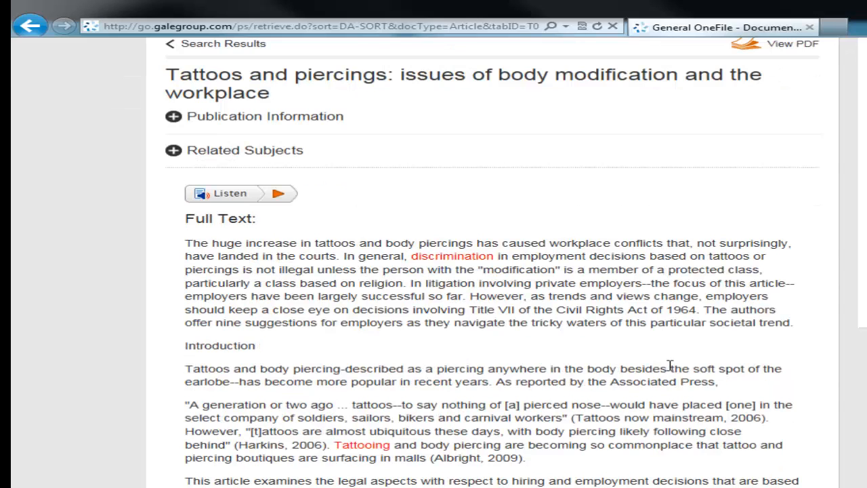
pyautogui.scroll(-3)
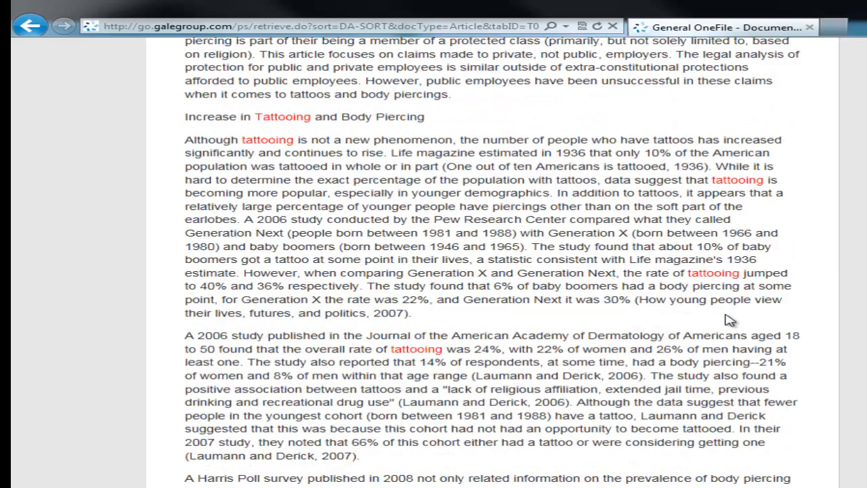
pyautogui.scroll(-3)
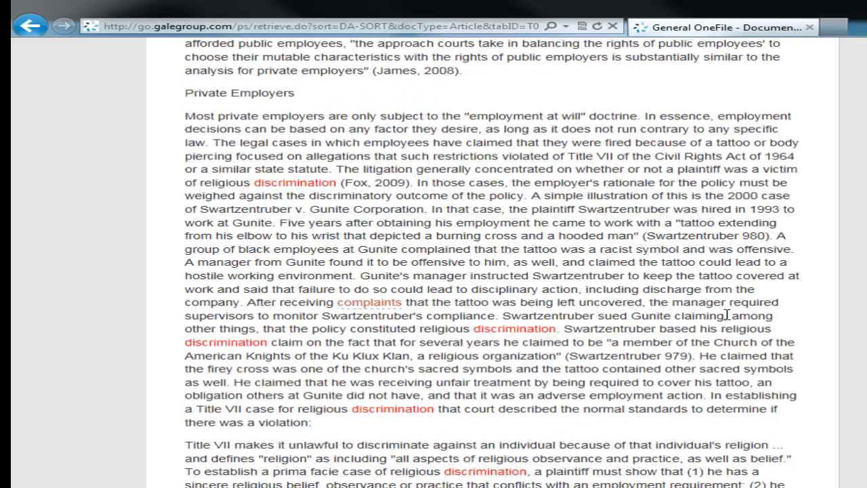
pyautogui.scroll(-3)
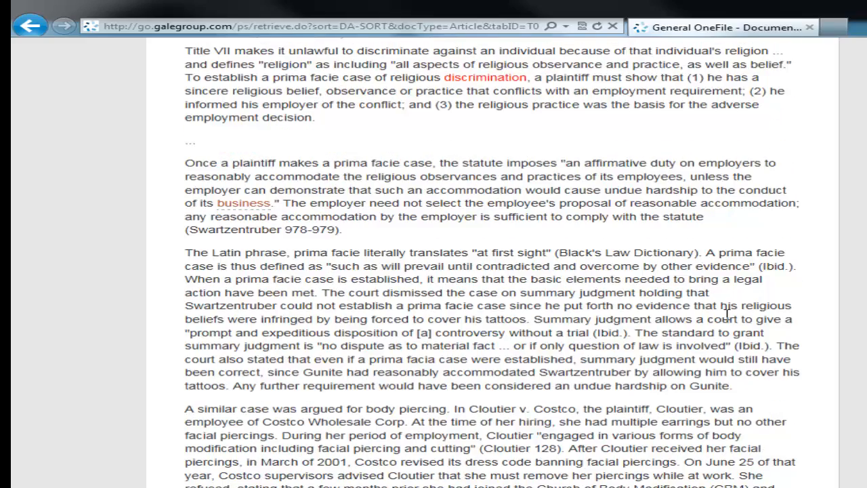
pyautogui.scroll(-3)
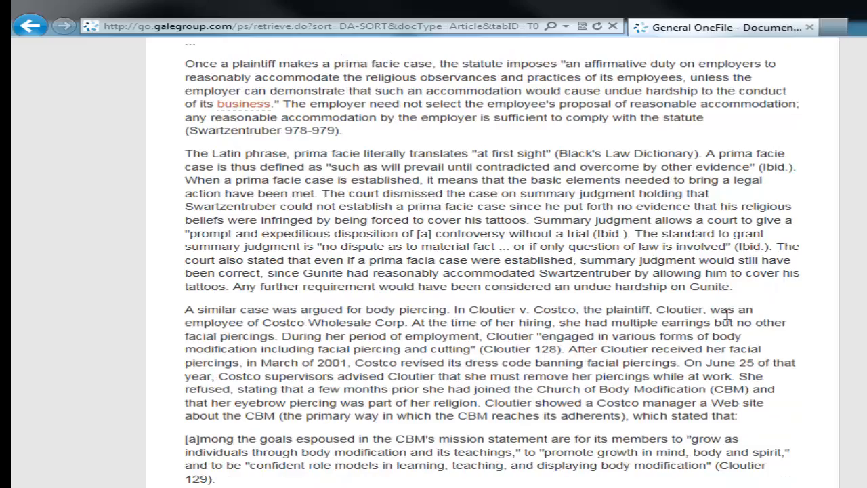
pyautogui.scroll(3)
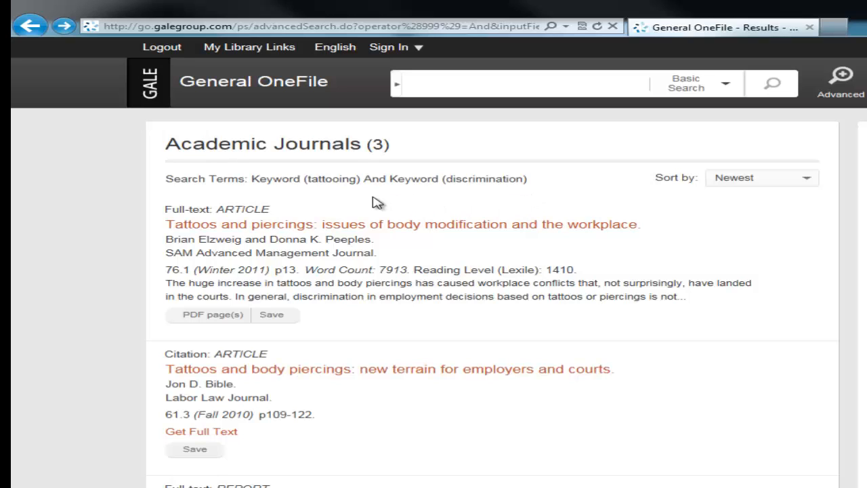
pyautogui.moveTo(479, 200)
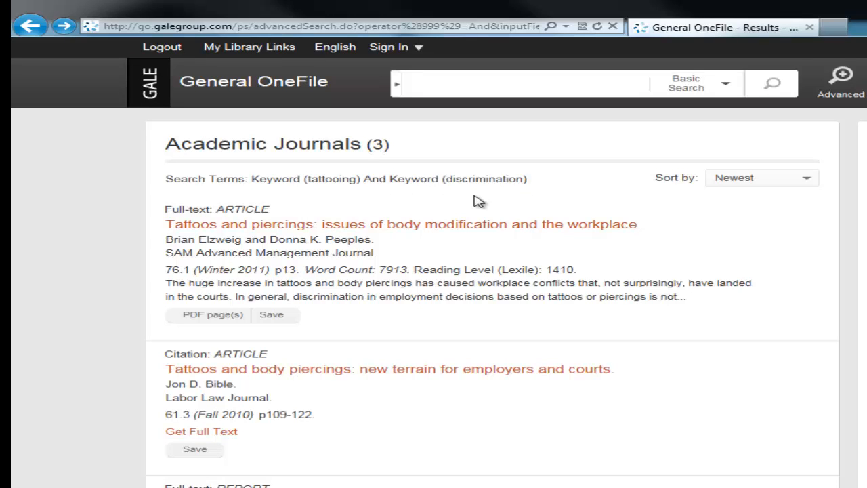
pyautogui.moveTo(263, 229)
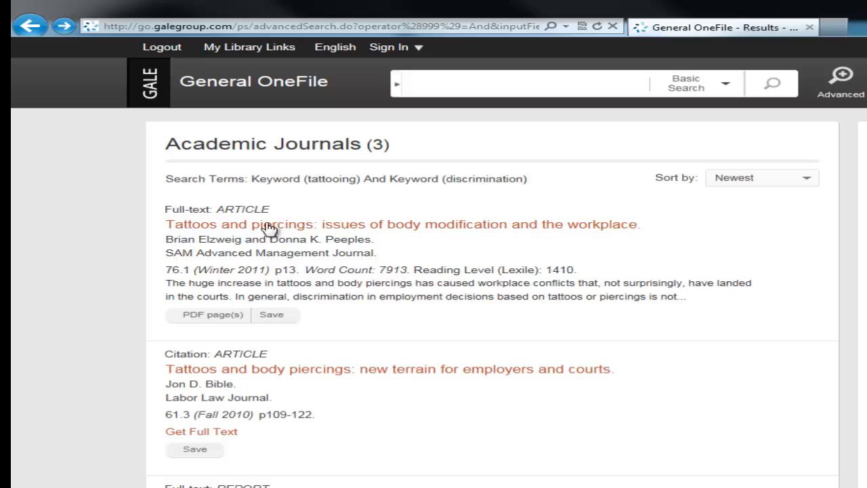
pyautogui.moveTo(500, 482)
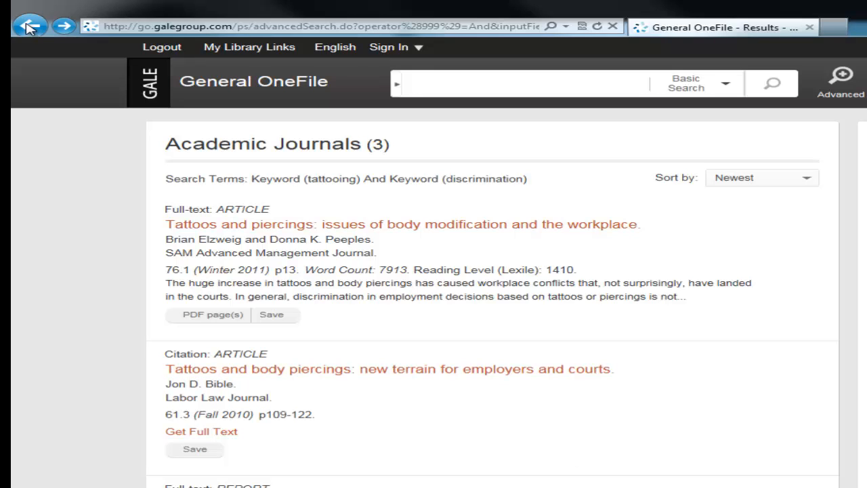
# Return to the Advanced Search form to change 'tattooing' to 'tattoos'
pyautogui.click(29, 24)
pyautogui.write('tattoos')
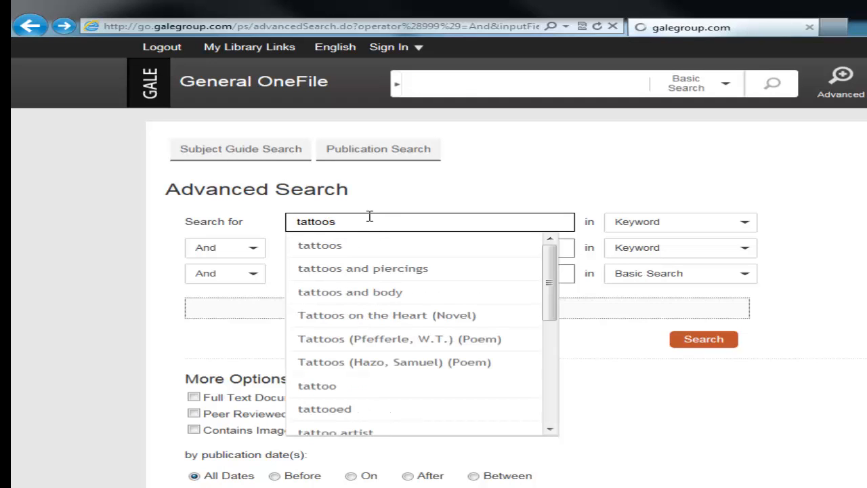
# Search tattoos And discrimination and scroll the seven academic journal results, then go back
pyautogui.click(703, 339)
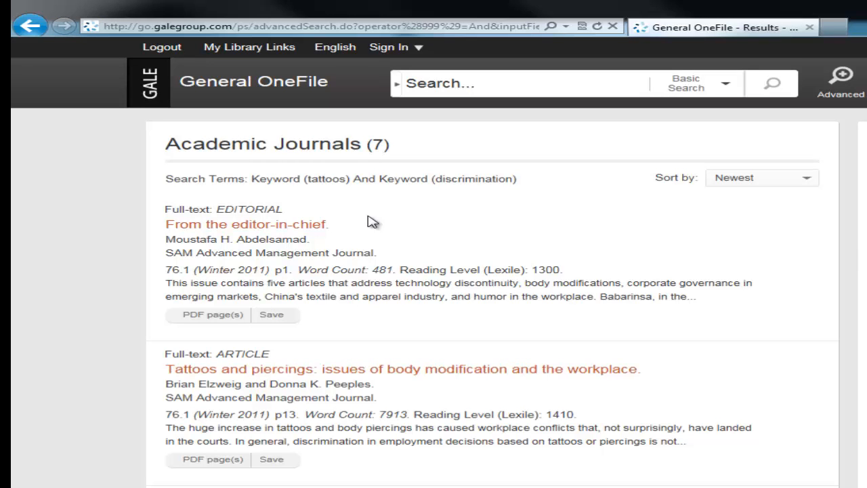
pyautogui.scroll(-3)
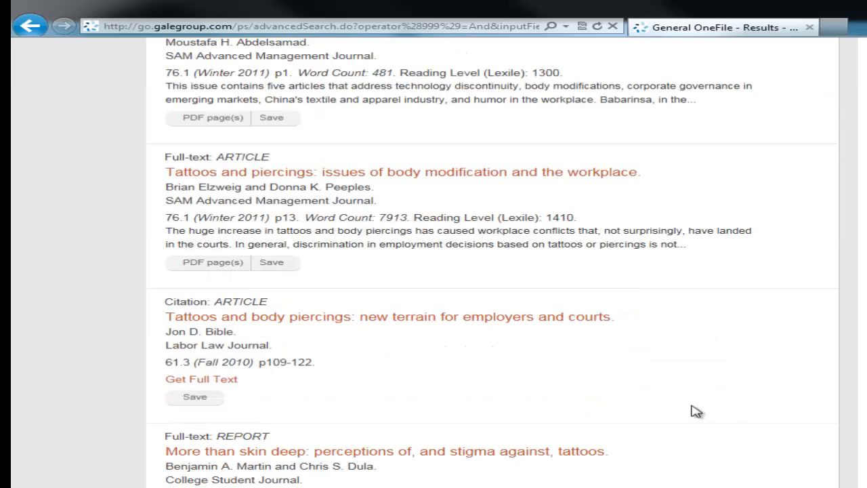
pyautogui.scroll(-3)
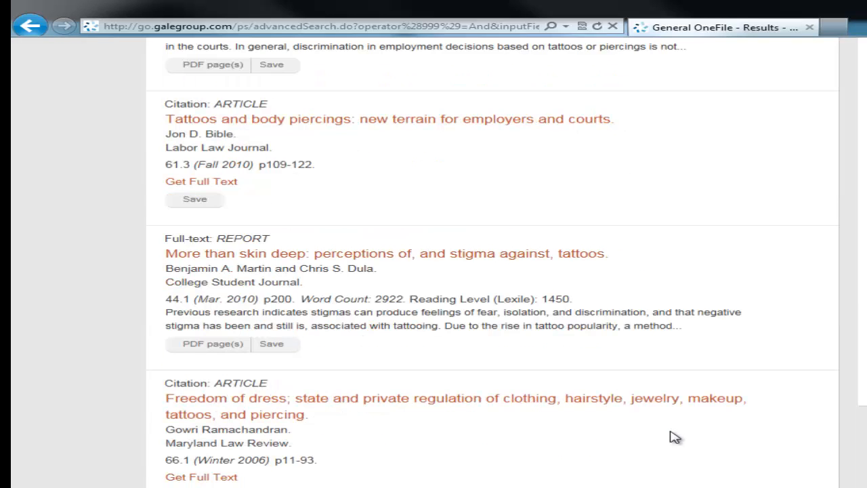
pyautogui.scroll(-3)
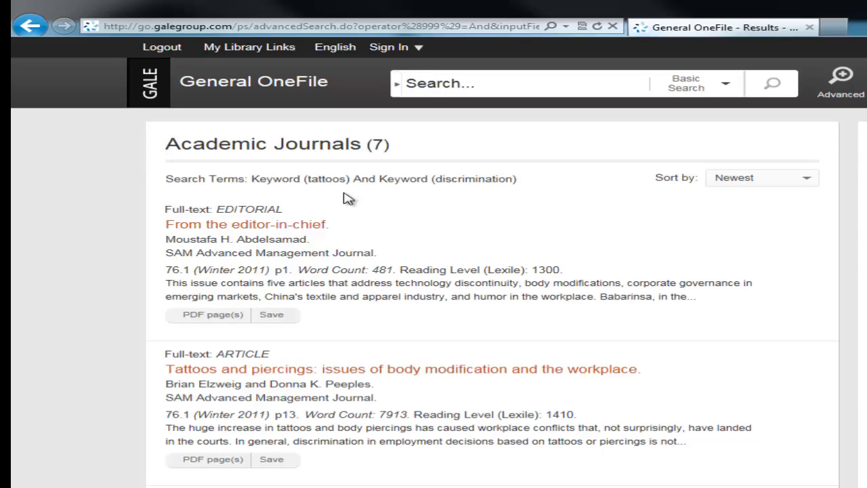
pyautogui.moveTo(369, 196)
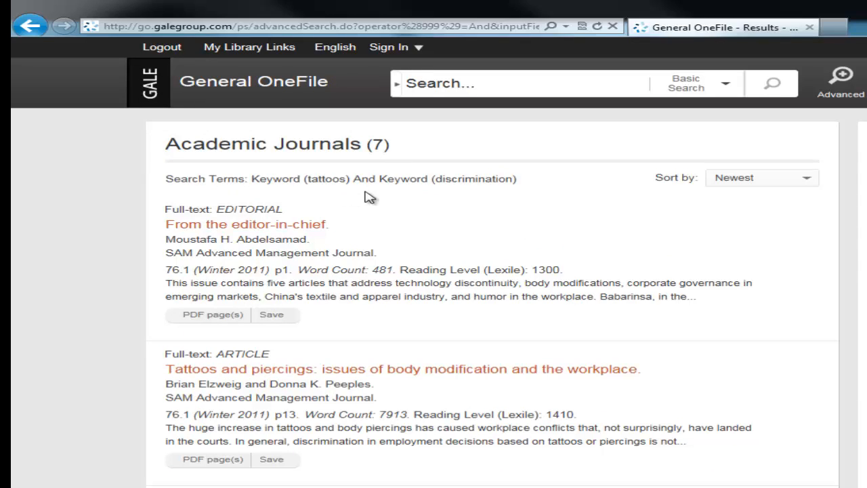
pyautogui.click(29, 26)
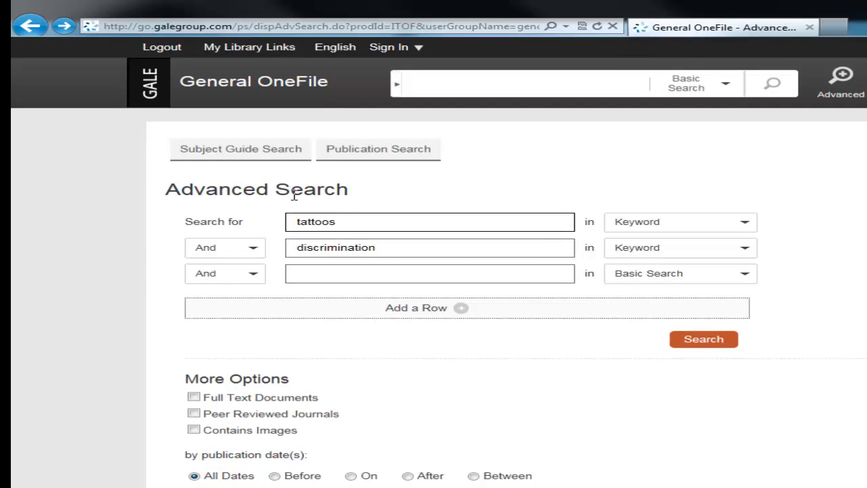
# Search tattoo* And discrimination as keywords, returning ten academic journal results
pyautogui.write('tattoo*')
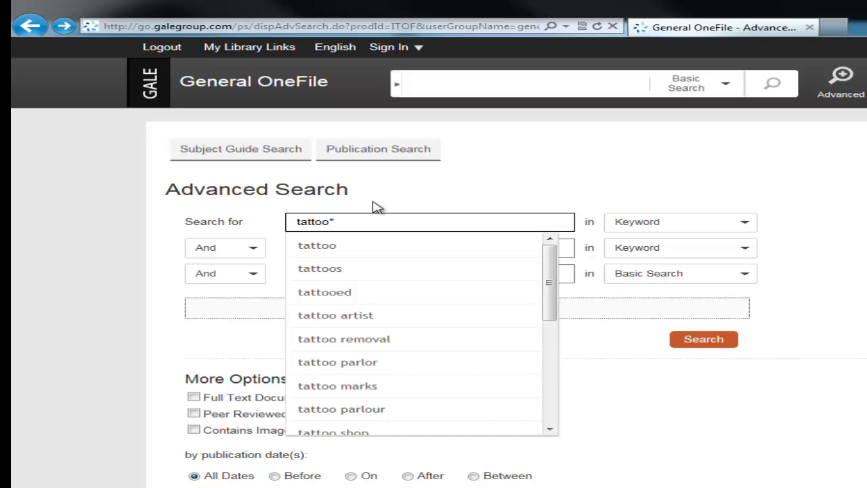
pyautogui.write('discrimination')
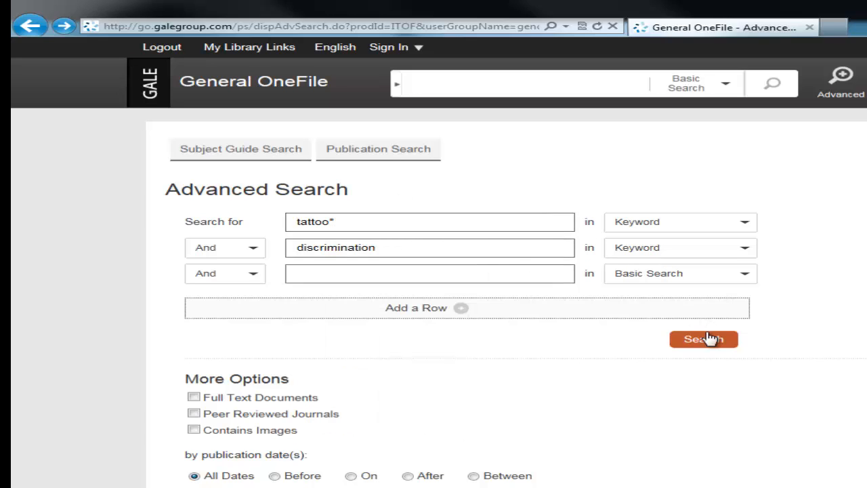
pyautogui.click(705, 339)
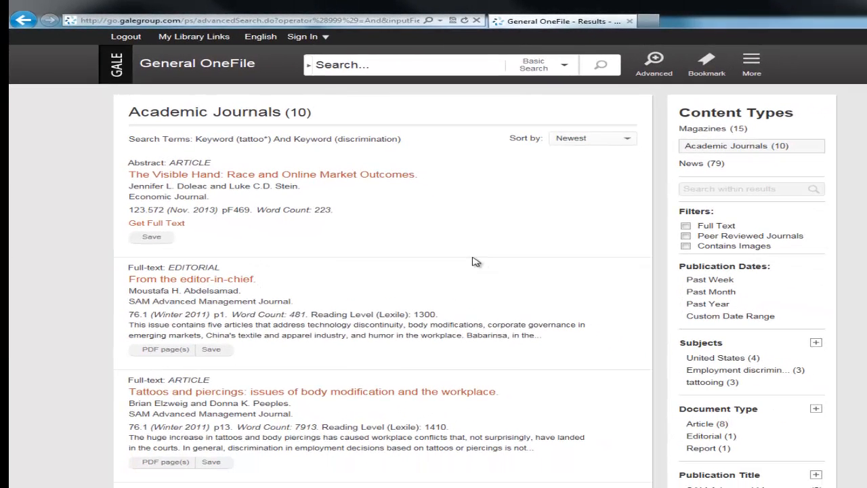
# Filter results to Magazines and open the Personnel Today article 'Spotlight on body art'
pyautogui.click(713, 127)
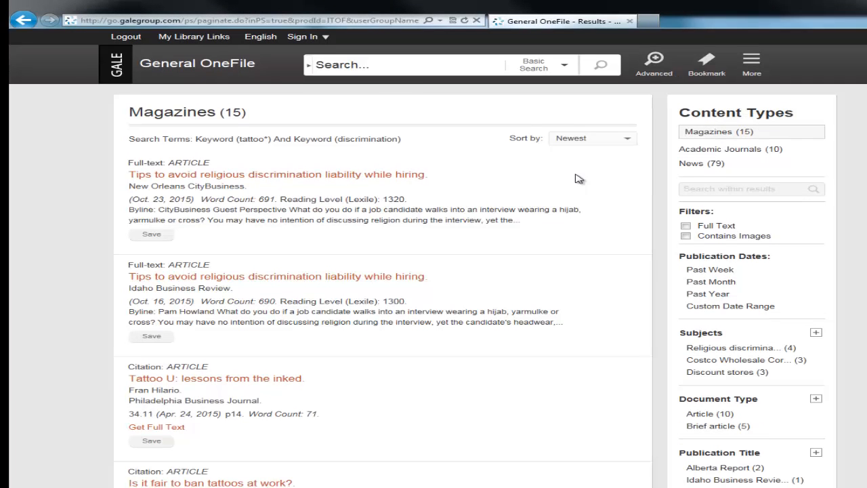
pyautogui.moveTo(431, 283)
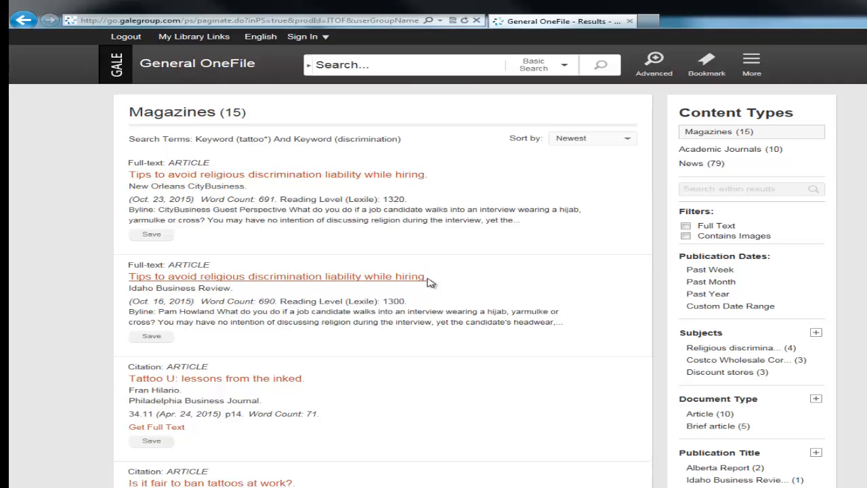
pyautogui.scroll(-3)
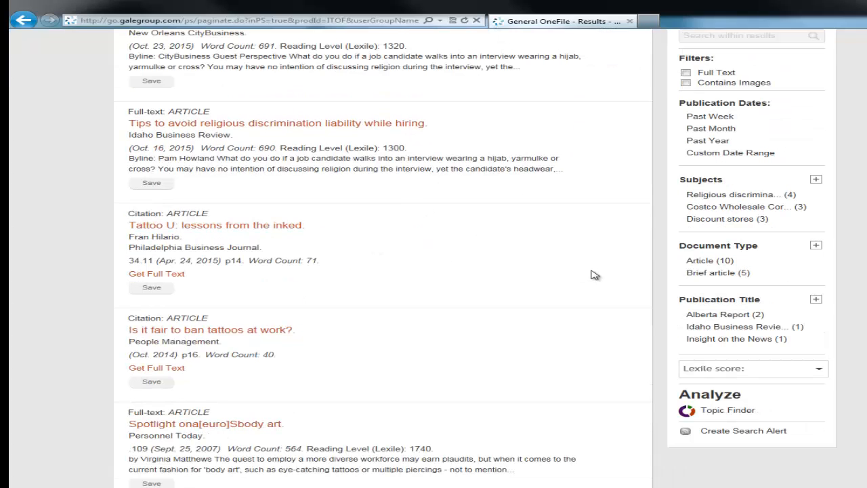
pyautogui.scroll(-3)
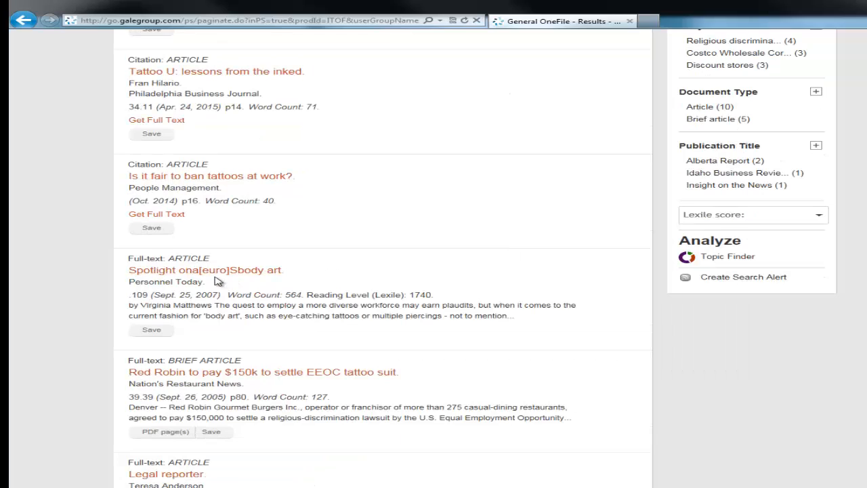
pyautogui.moveTo(231, 279)
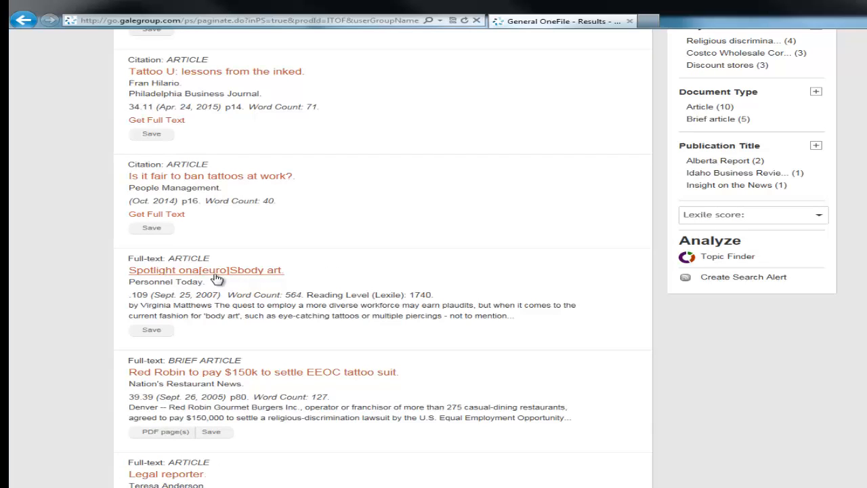
pyautogui.click(196, 271)
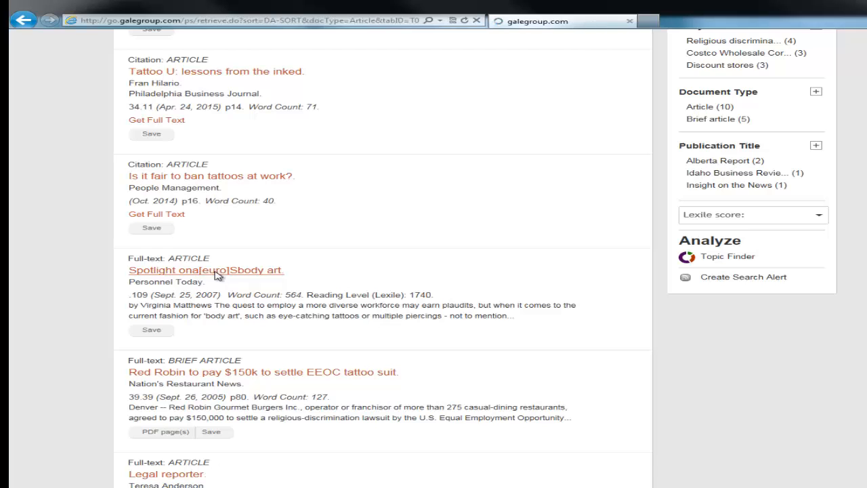
pyautogui.click(206, 271)
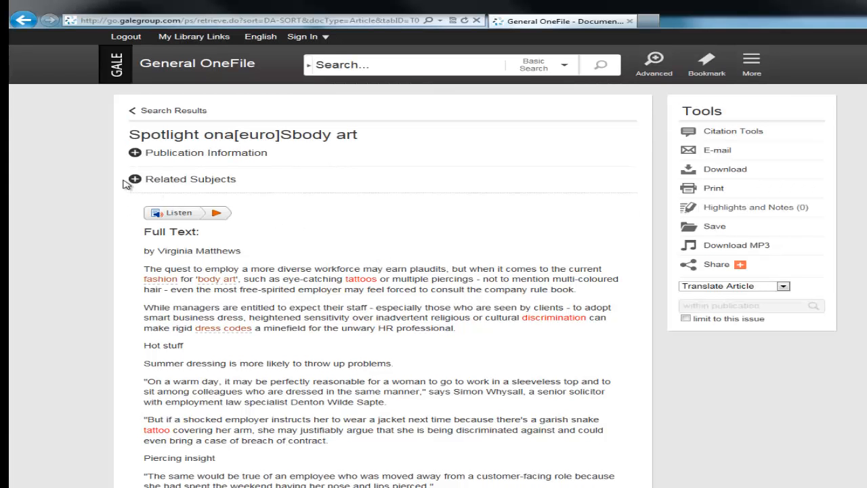
pyautogui.click(134, 179)
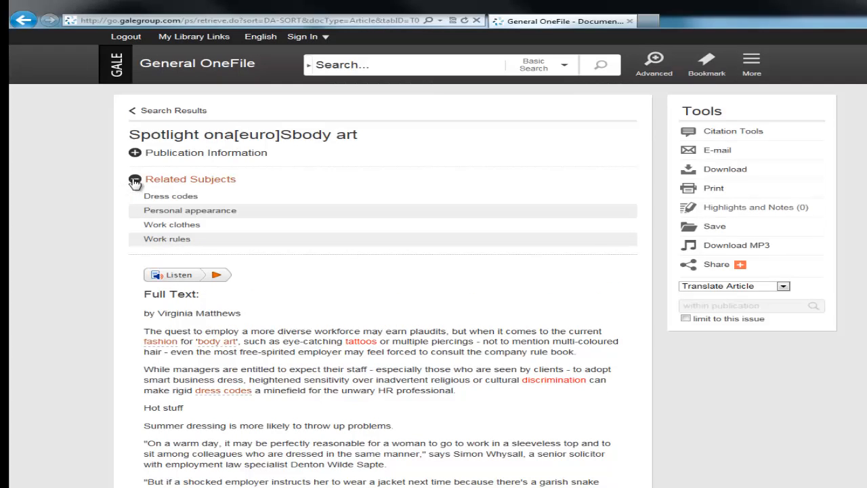
pyautogui.click(136, 179)
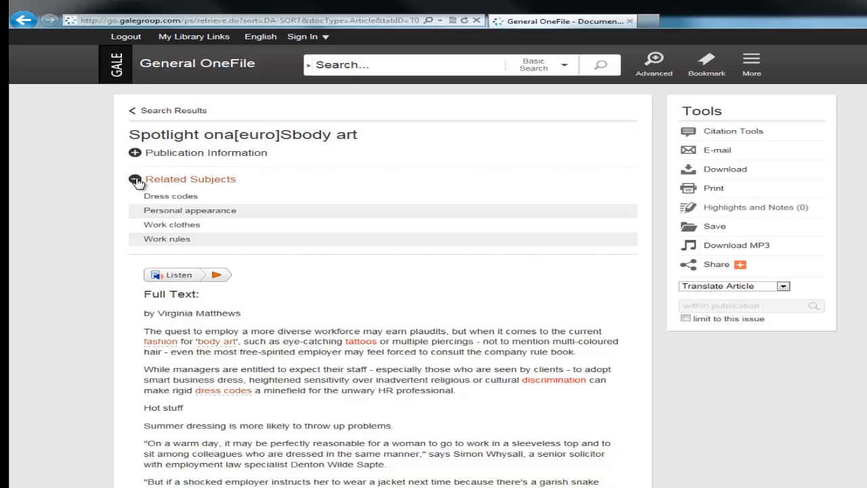
pyautogui.click(135, 179)
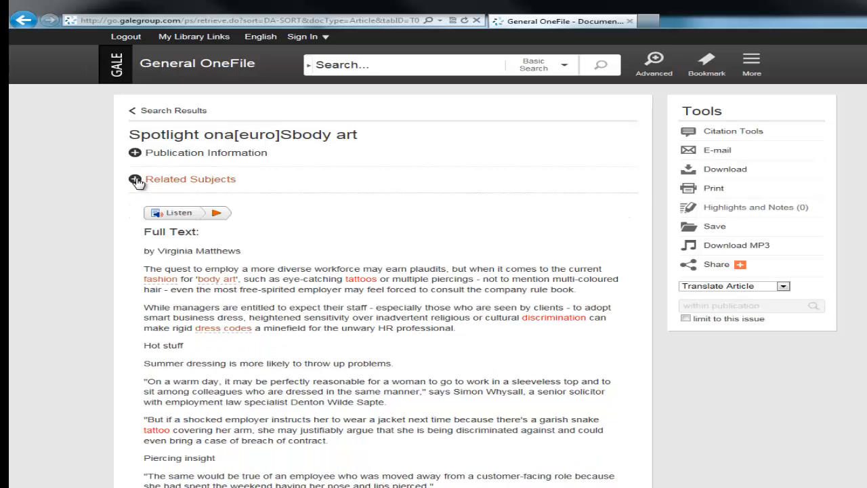
pyautogui.scroll(-3)
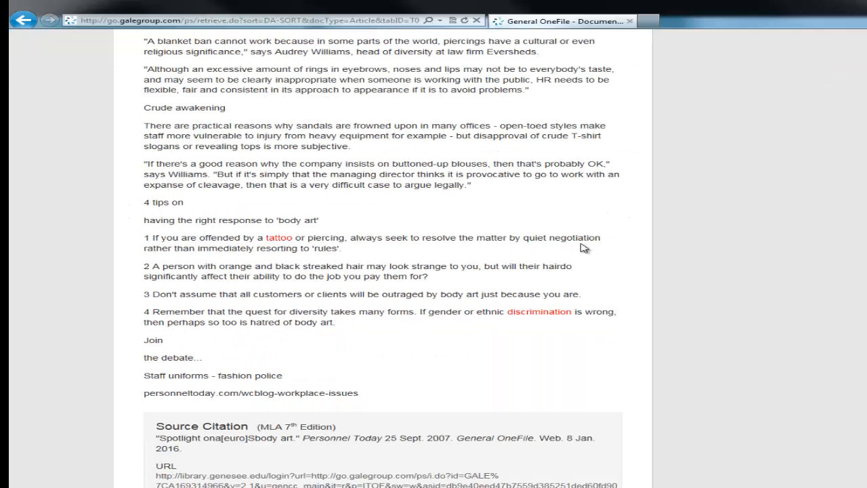
pyautogui.scroll(-3)
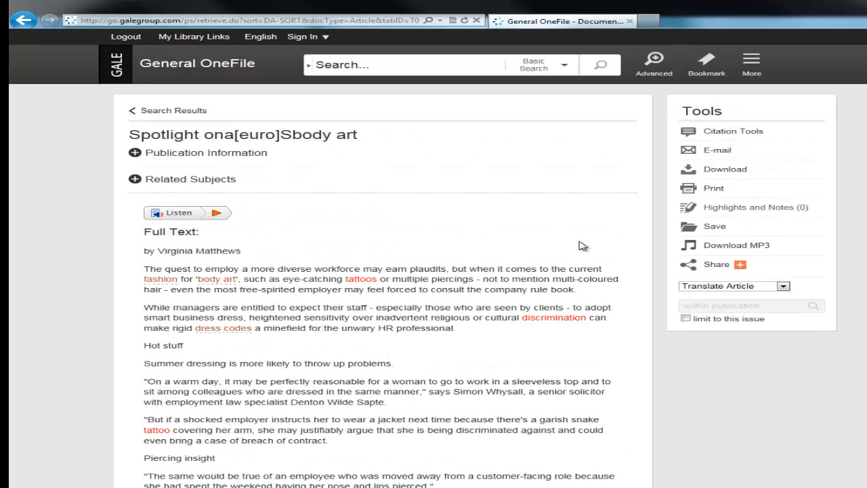
pyautogui.moveTo(640, 212)
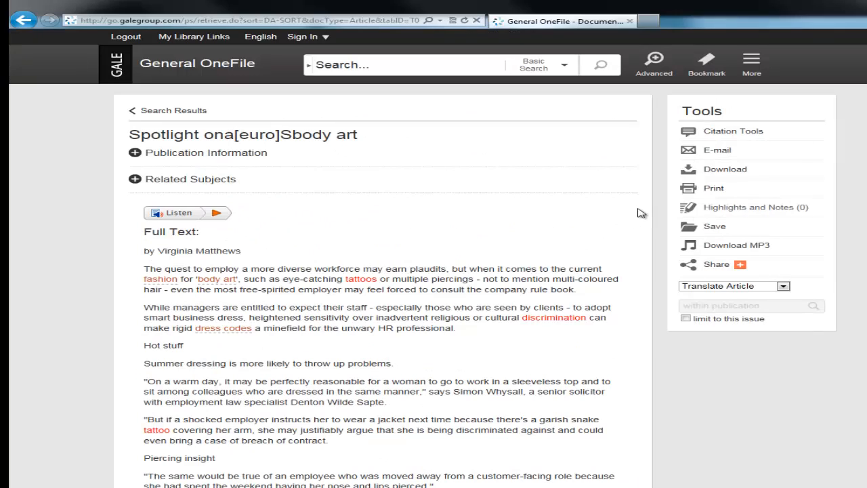
pyautogui.moveTo(662, 192)
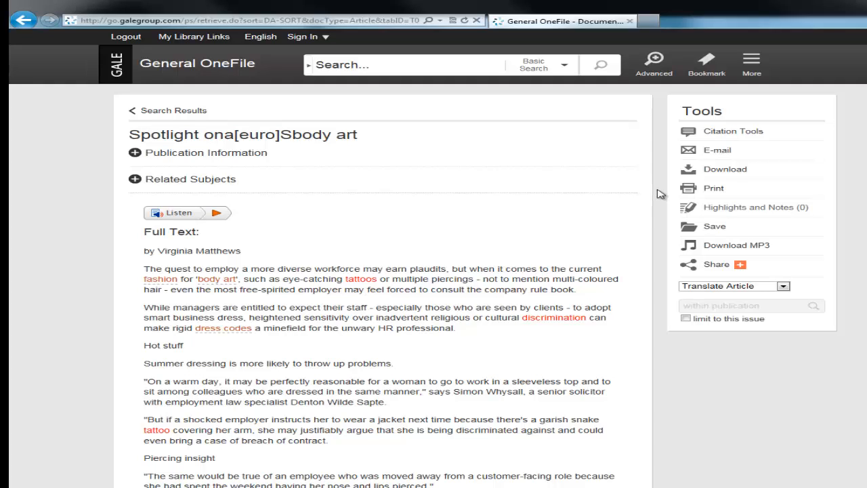
pyautogui.moveTo(733, 130)
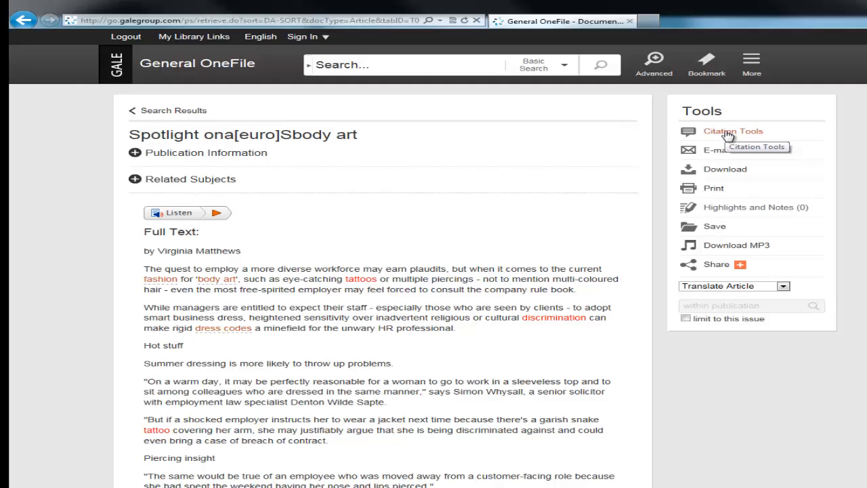
pyautogui.scroll(-3)
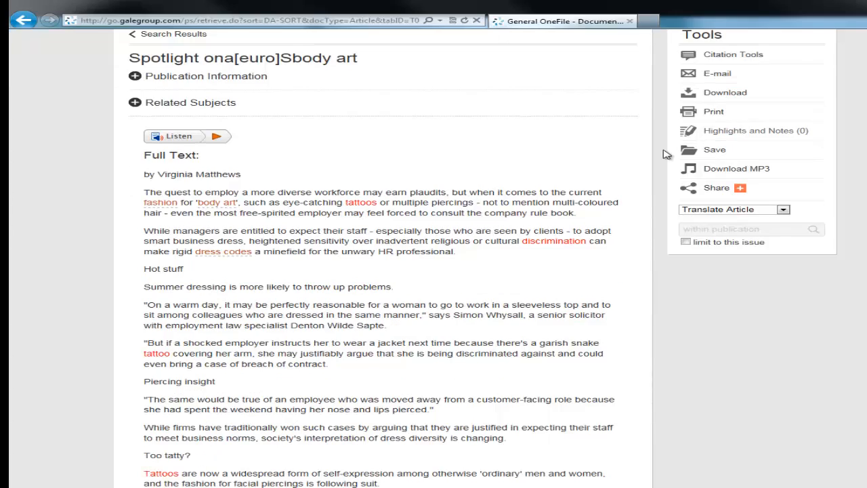
pyautogui.scroll(-3)
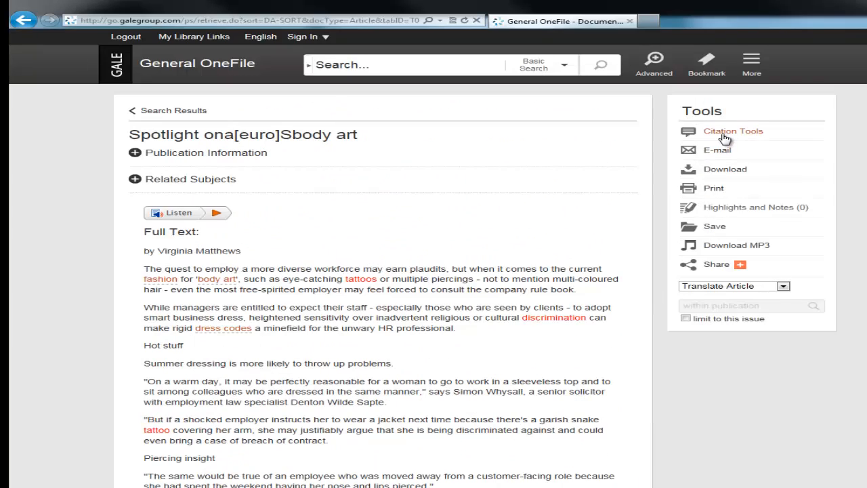
pyautogui.click(733, 130)
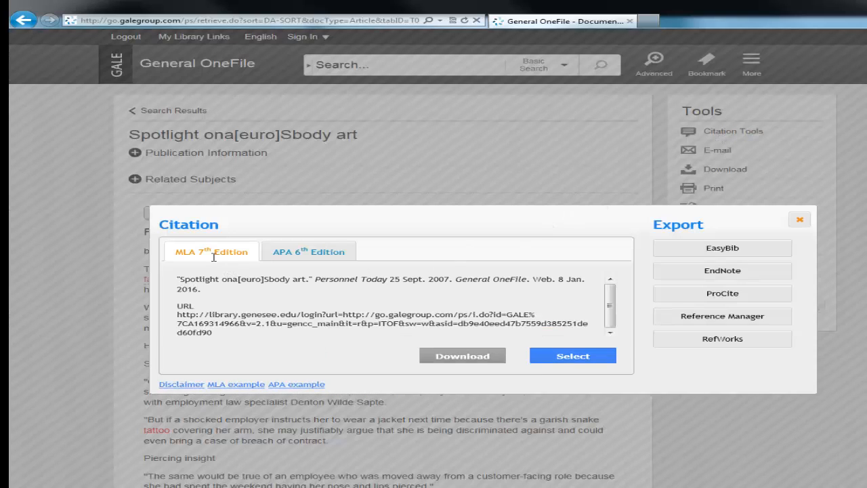
pyautogui.moveTo(267, 294)
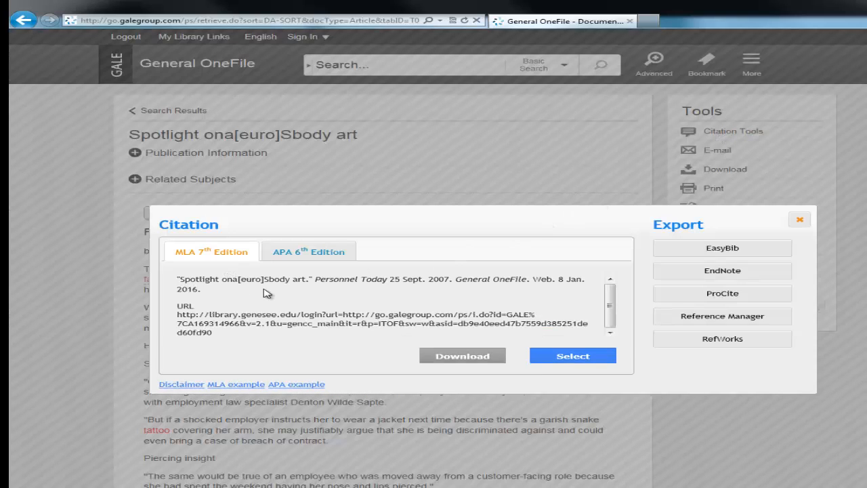
pyautogui.moveTo(233, 304)
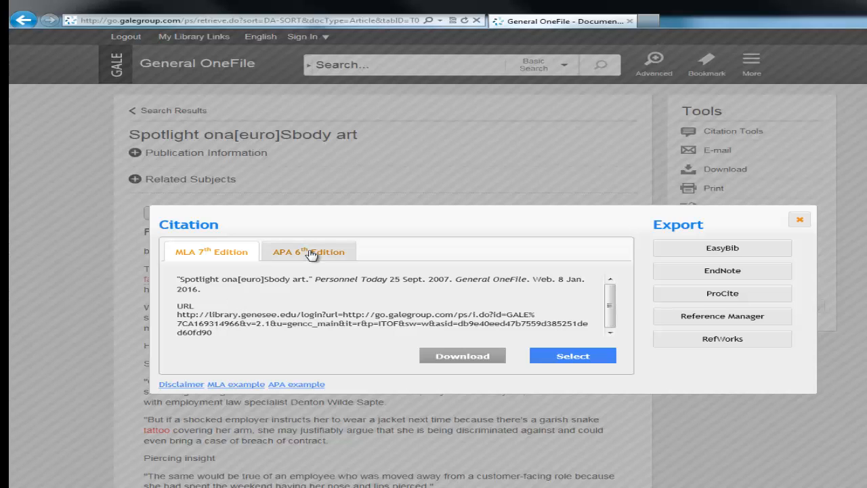
pyautogui.moveTo(800, 220)
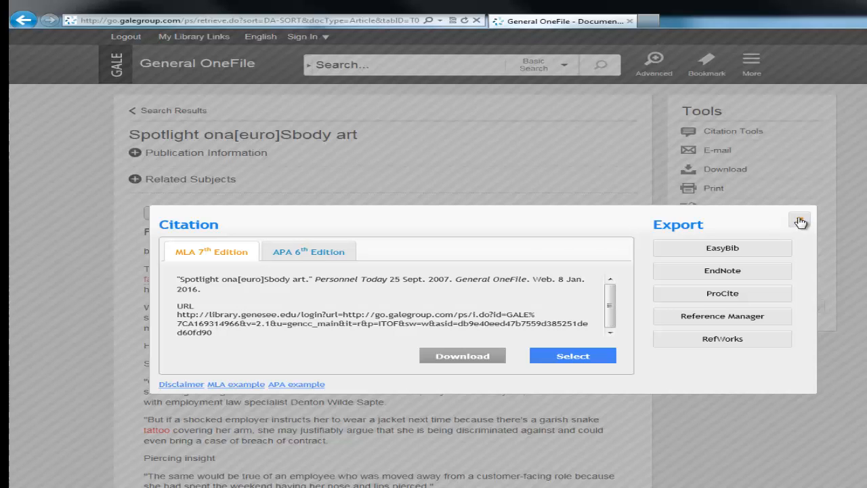
pyautogui.click(800, 222)
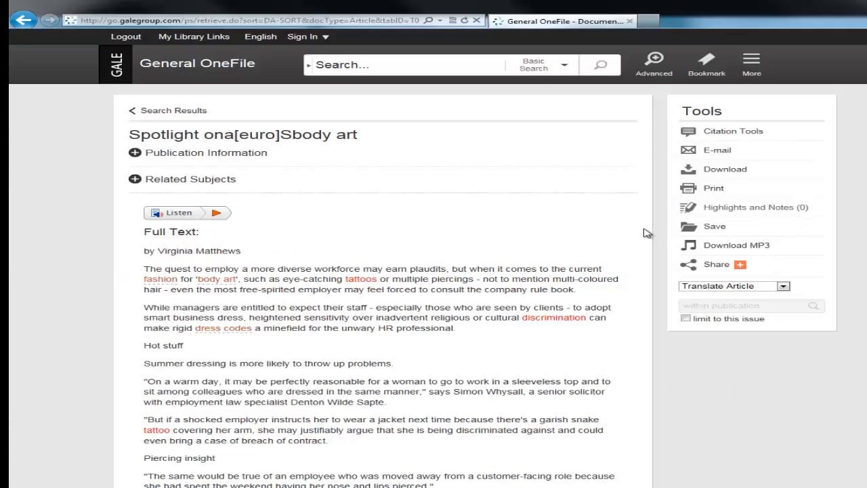
pyautogui.scroll(-3)
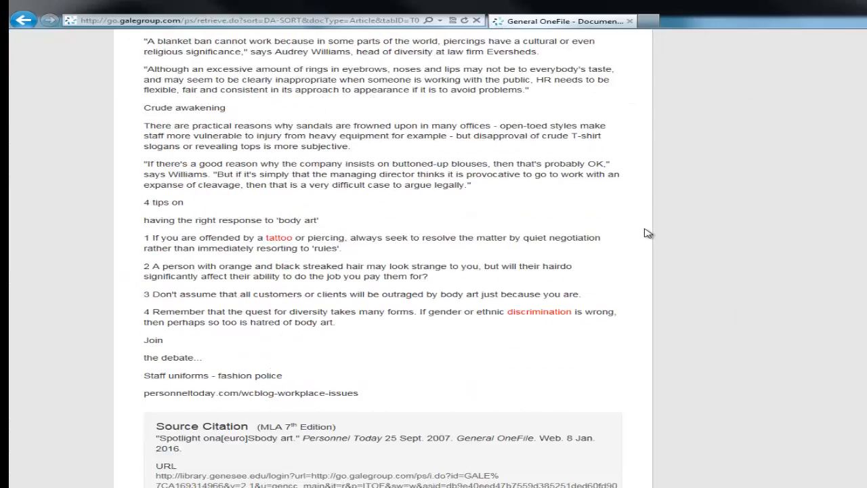
pyautogui.scroll(-3)
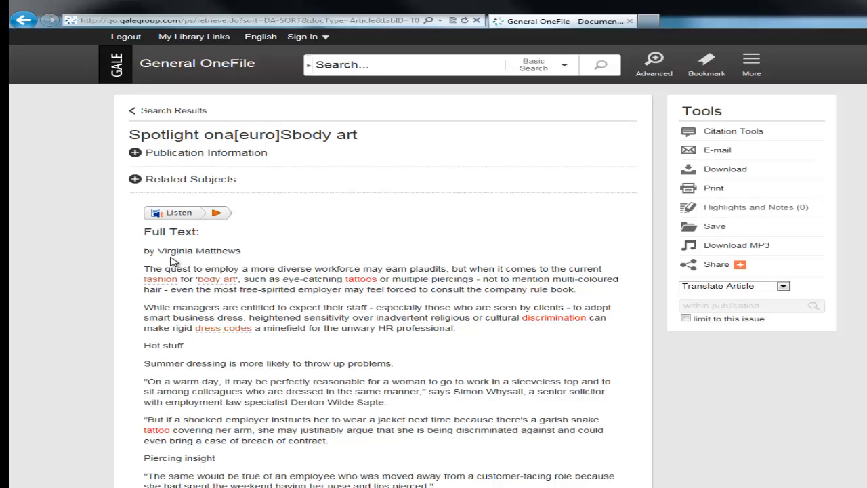
pyautogui.moveTo(628, 210)
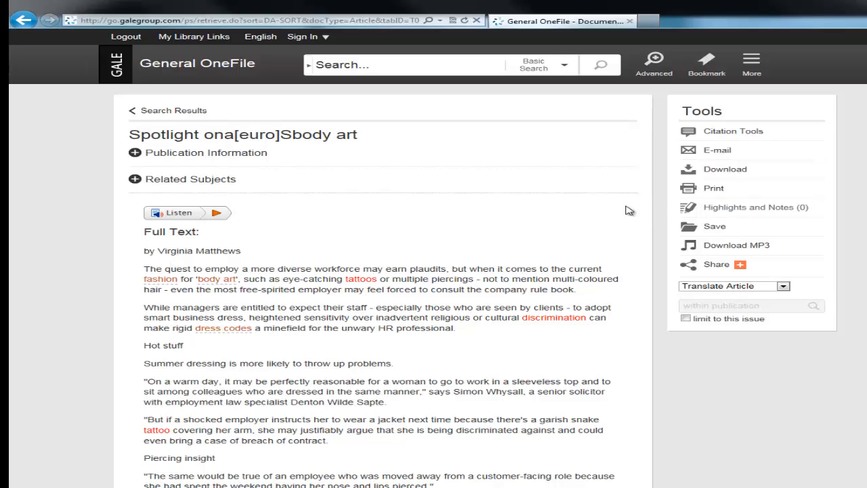
pyautogui.moveTo(664, 198)
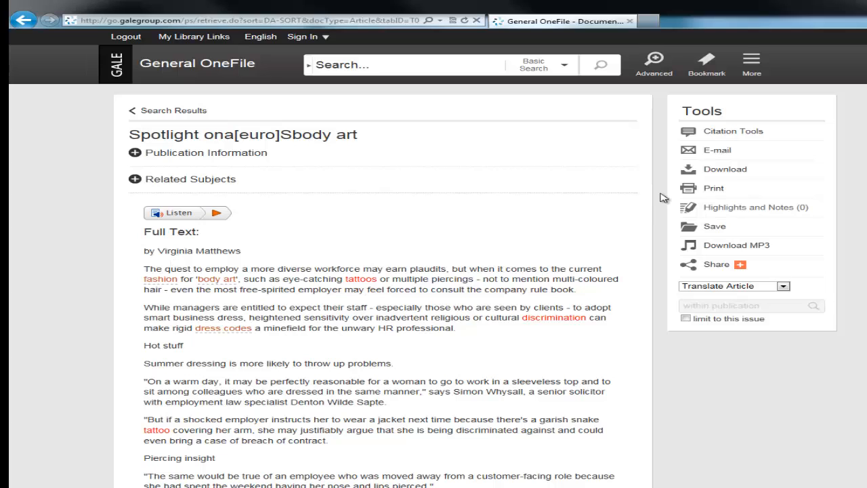